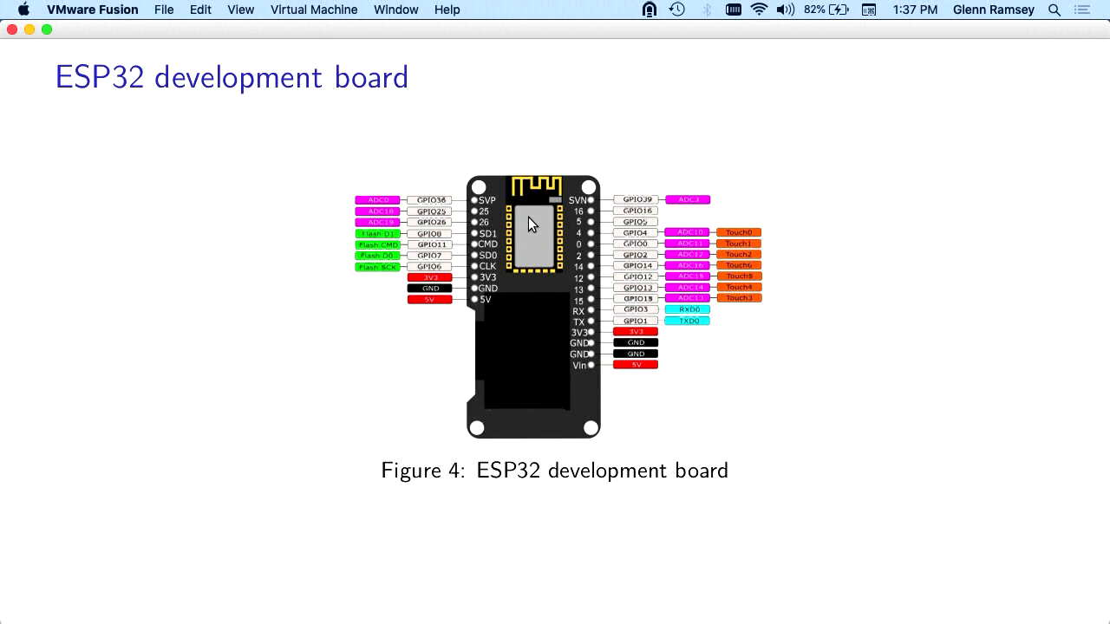
mouse_move(513, 279)
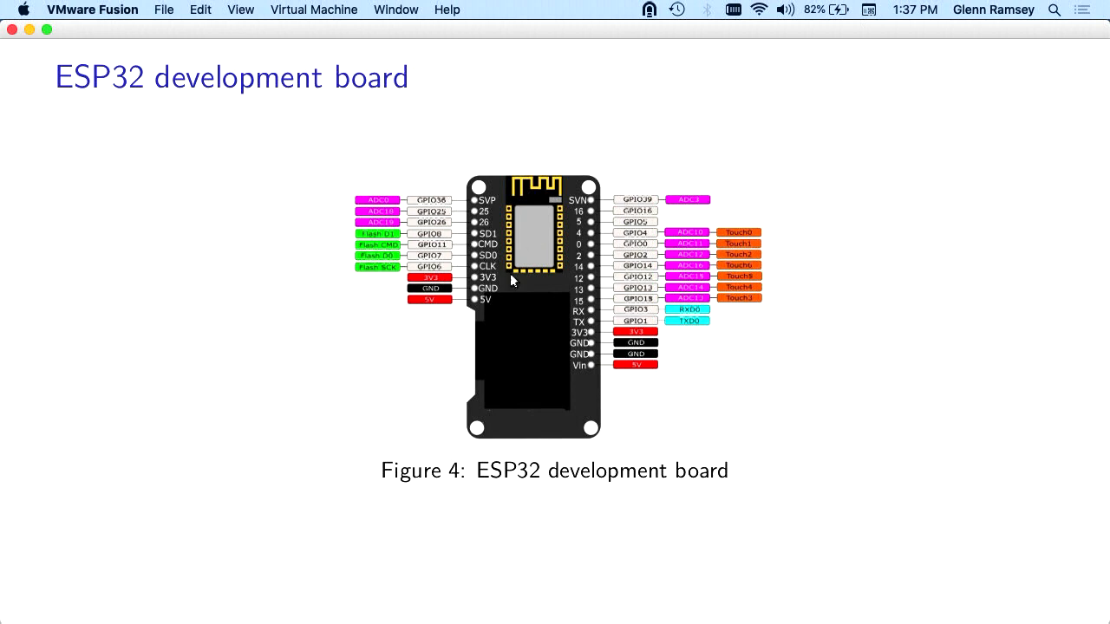
mouse_move(516, 360)
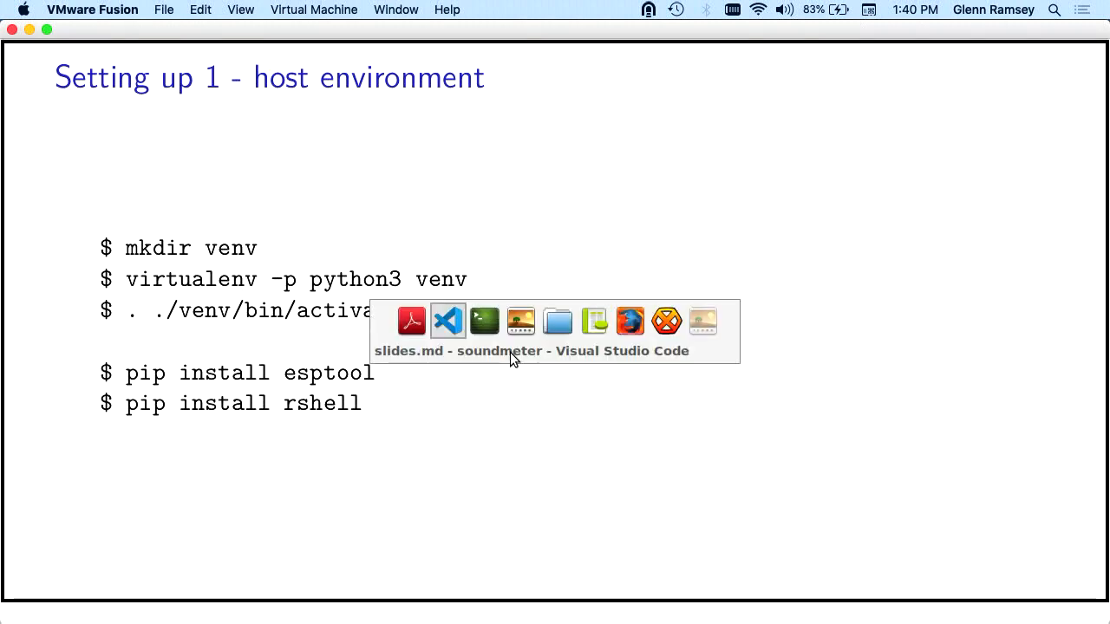
Step: Bring the soundmeter LXTerminal window in front of the slides via the window switcher
click(484, 321)
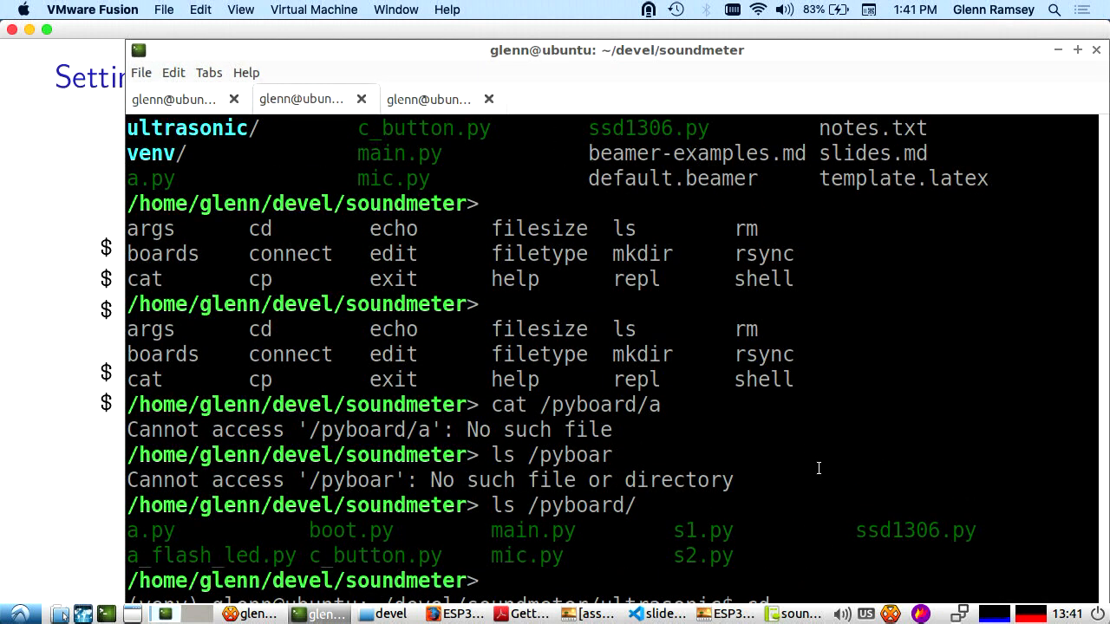
Step: Scroll the terminal output and run cd .. to reach the soundmeter folder
scroll(down, 3)
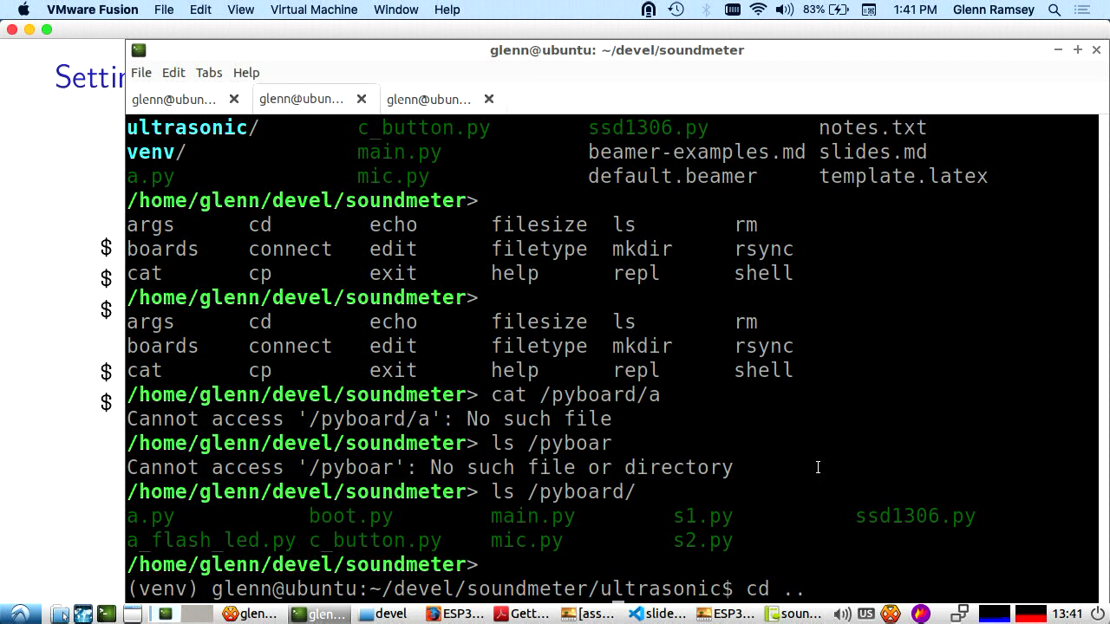
mouse_move(788, 456)
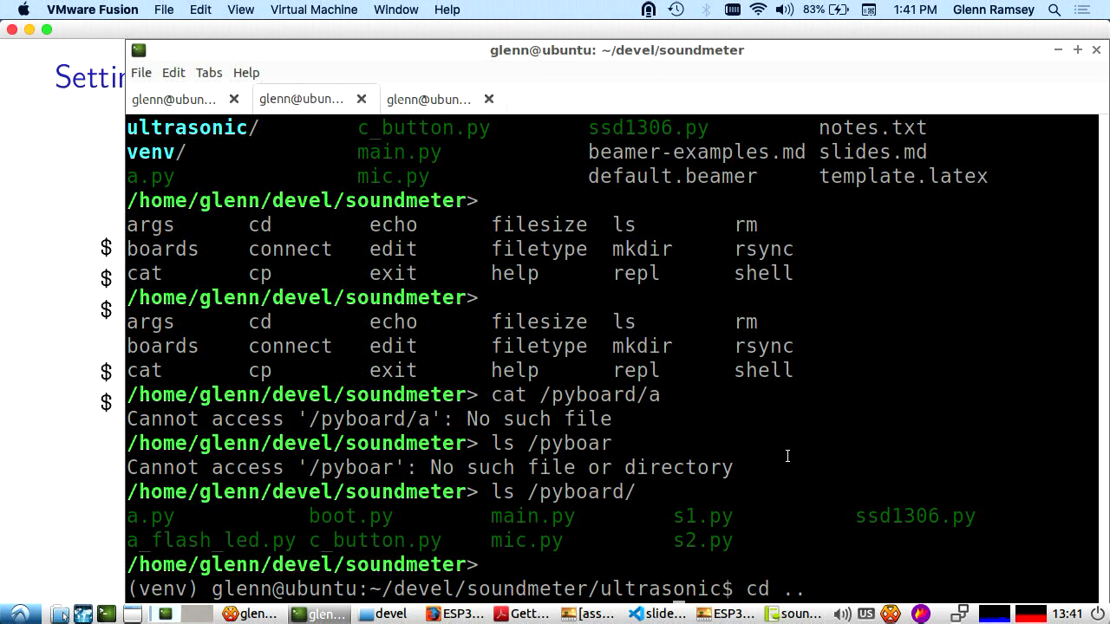
key(Return)
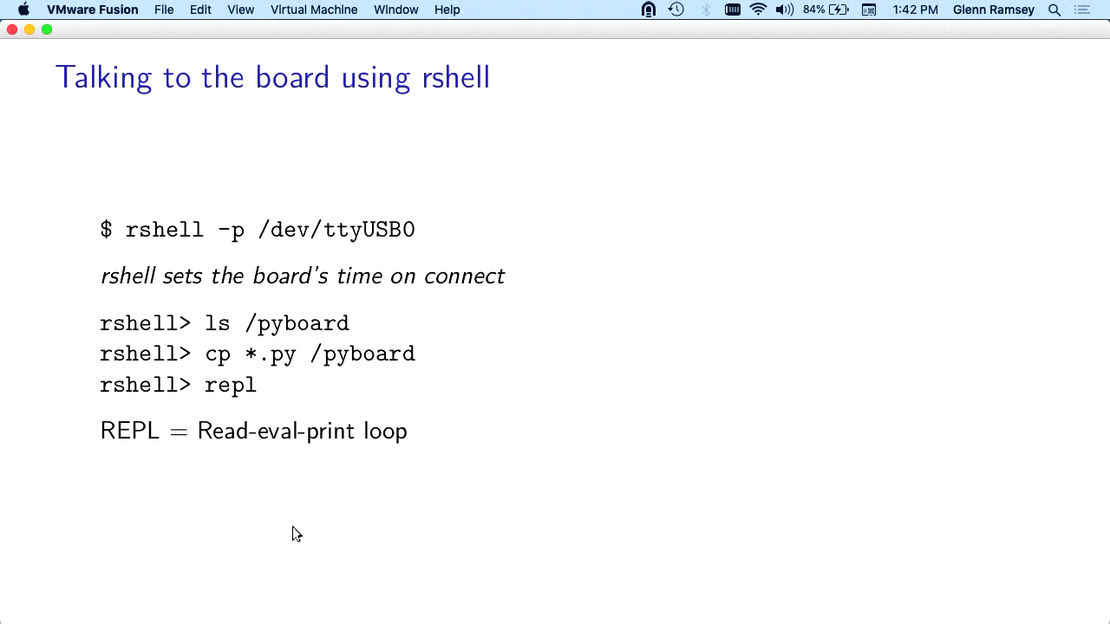
mouse_move(473, 600)
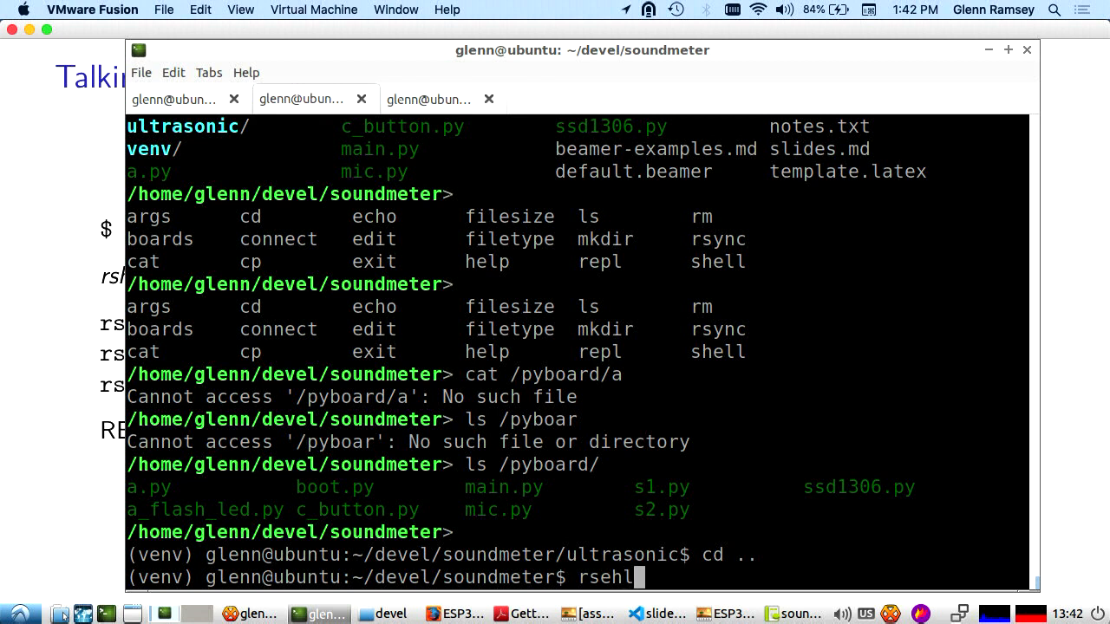
Step: Run rshell -p /dev/ttyUSB0 to connect to the ESP32 board
text(shell -)
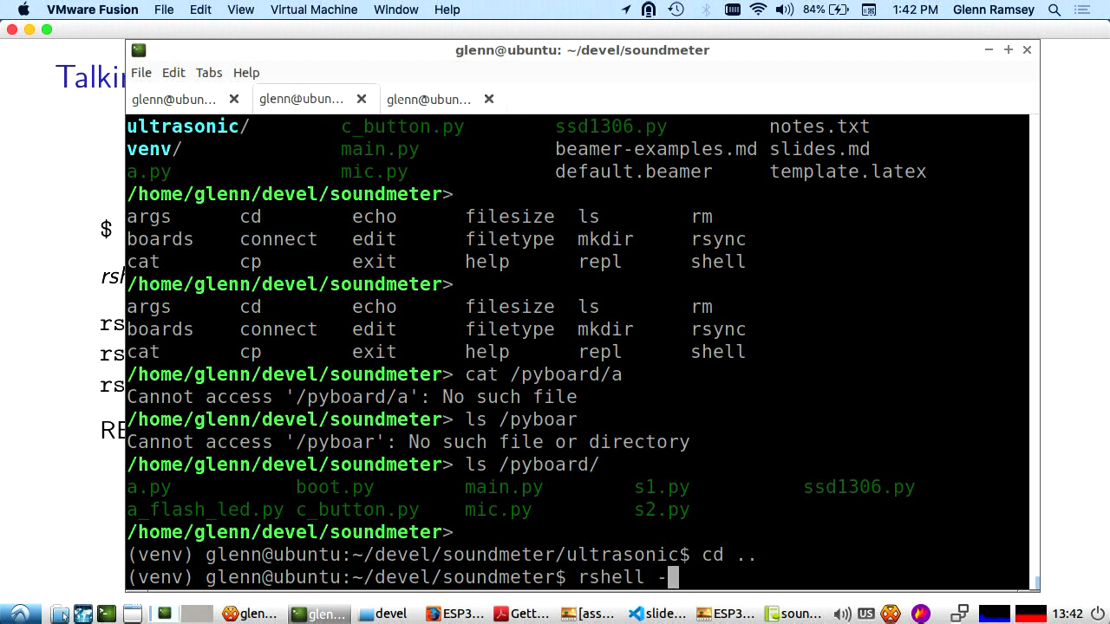
text(-p /dev/)
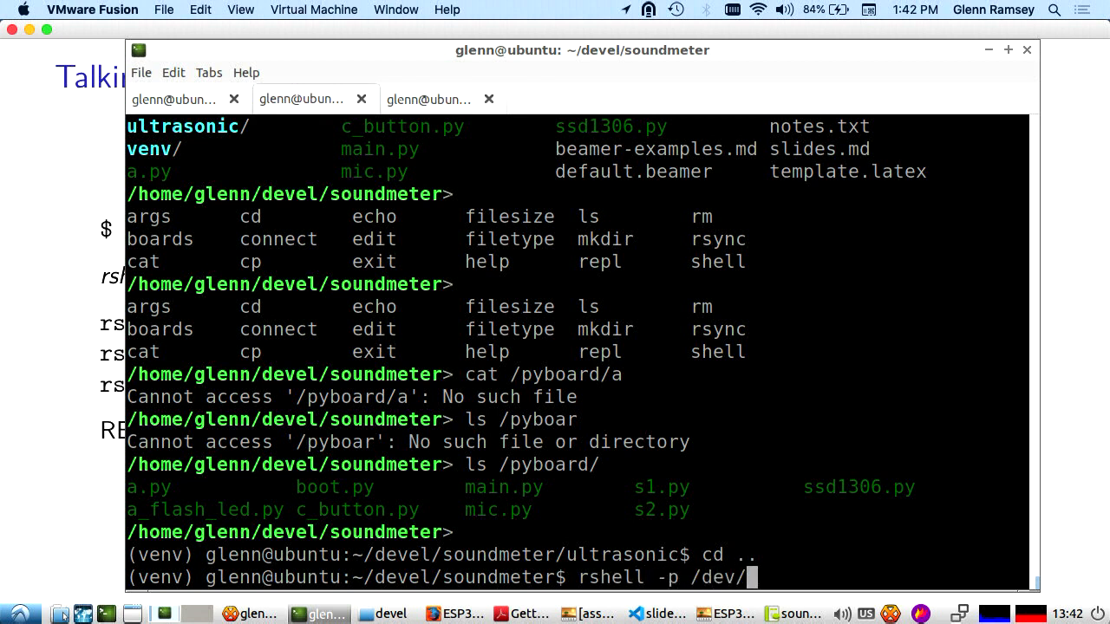
text(ttyUA)
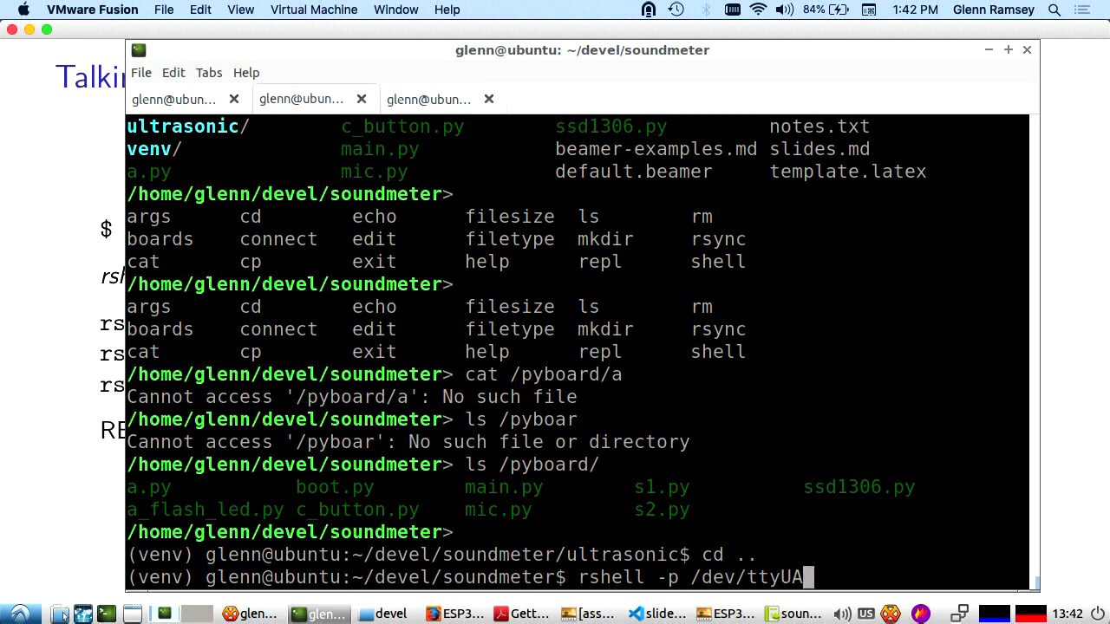
text(SB0)
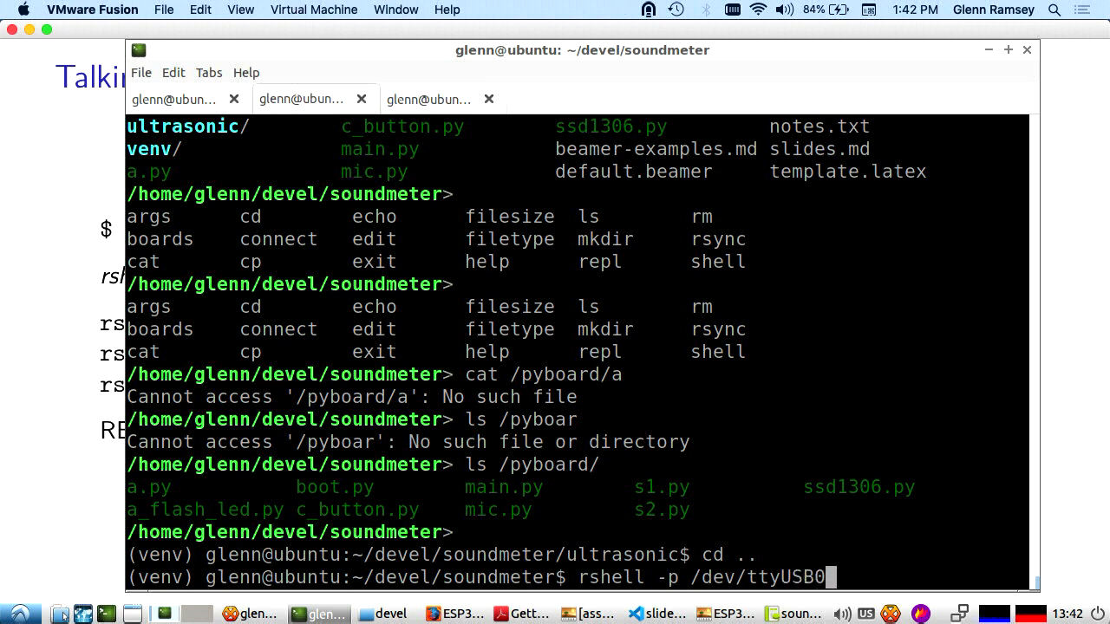
key(Return)
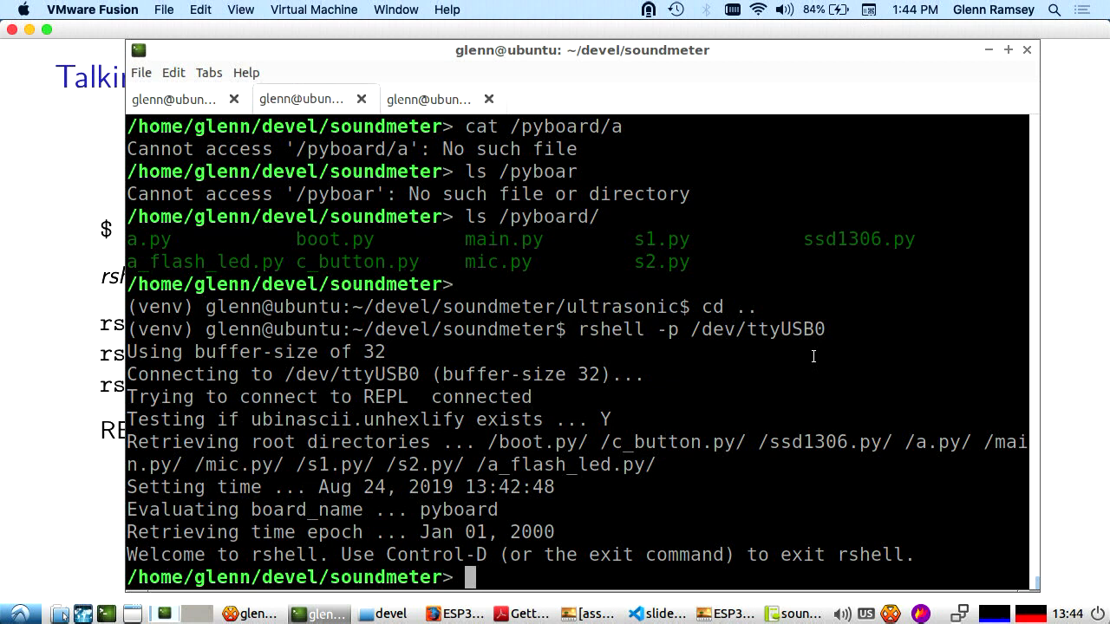
Step: Enter repl in rshell to open the board's MicroPython REPL
text(repl)
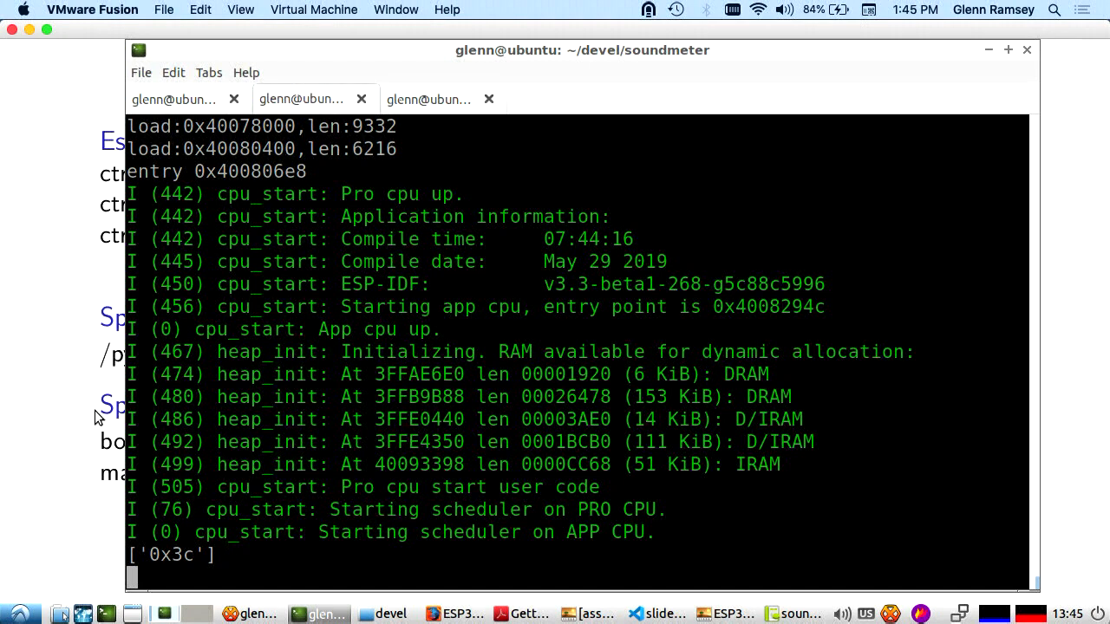
Step: Interrupt main.py with Ctrl-C, then drag along the window's top edge
key(ctrl+c)
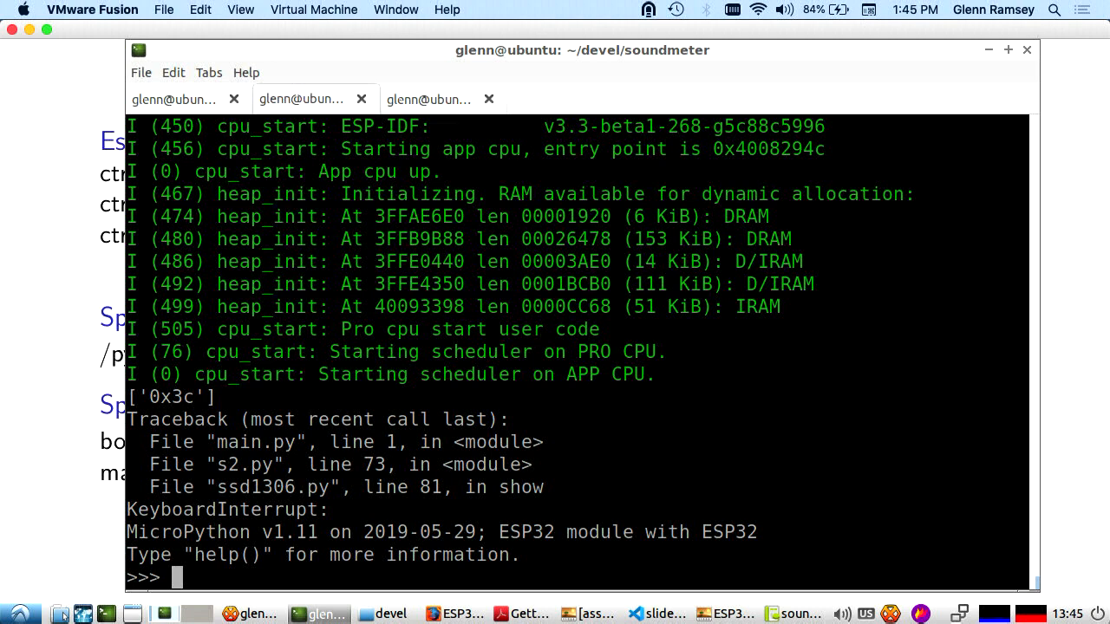
drag(583, 49, 649, 41)
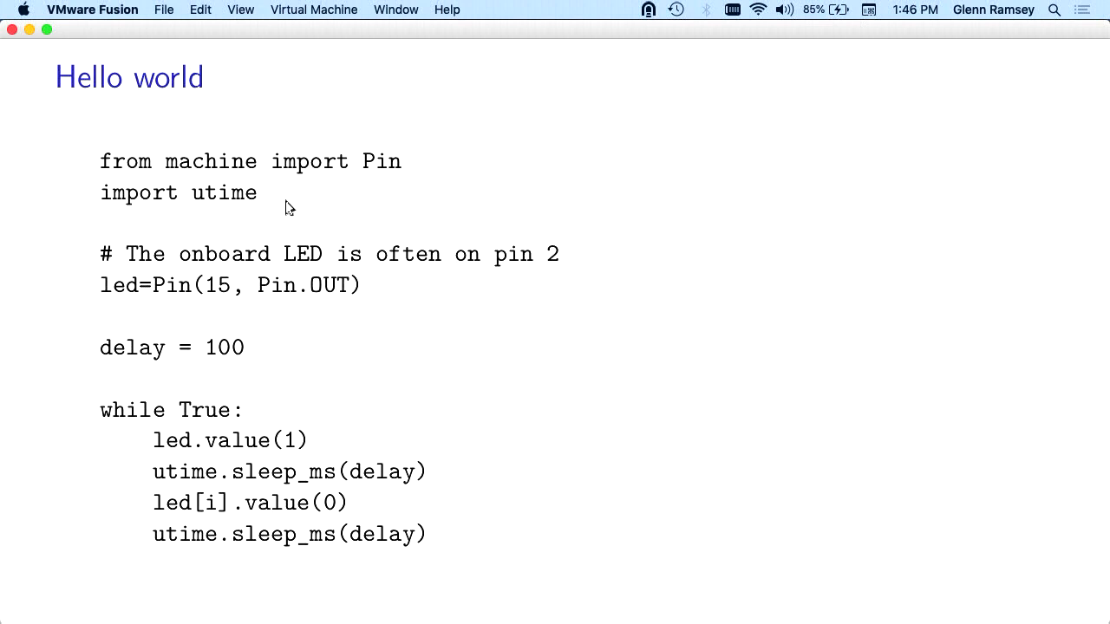
mouse_move(447, 468)
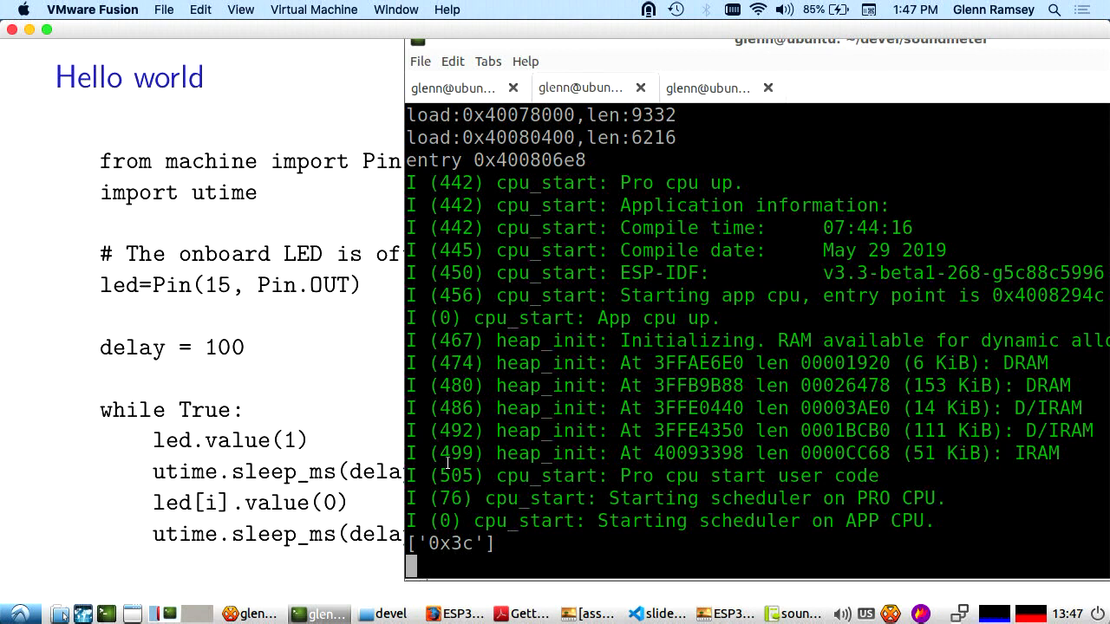
Step: Interrupt the restarted script with Ctrl-C and start typing an import at >>>
key(ctrl+c)
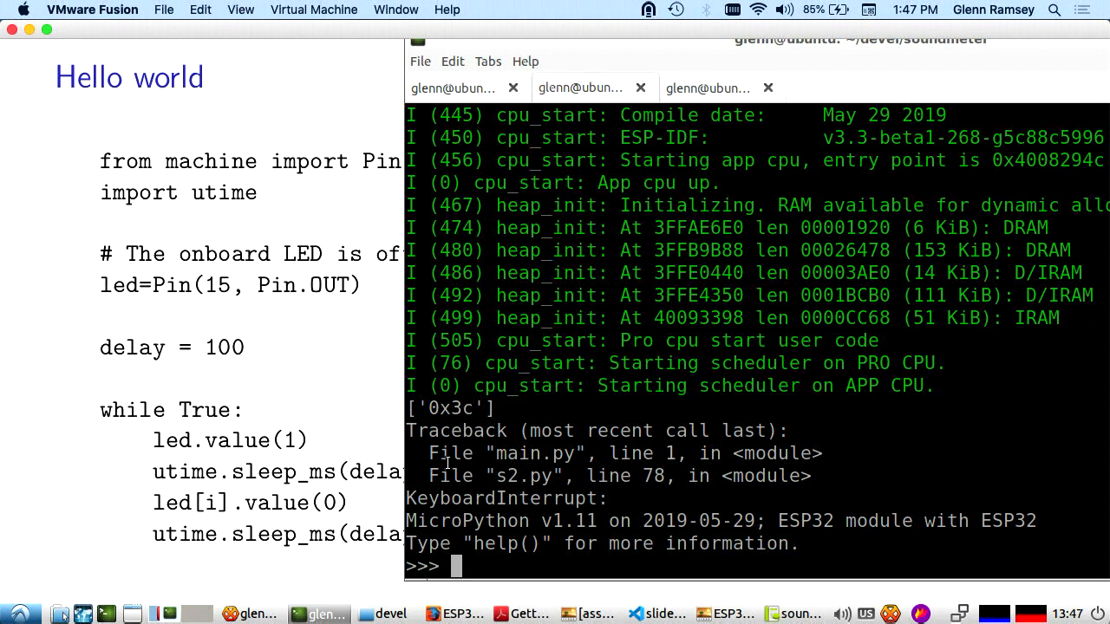
text(impr)
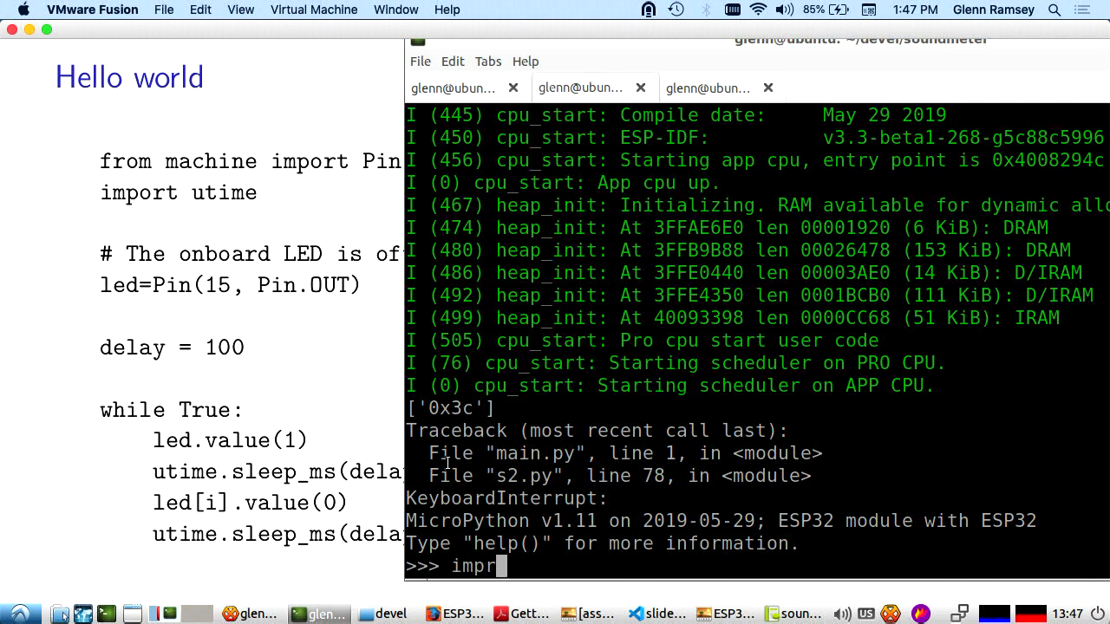
Step: Run import a_flash, which fails with no module named 'a_flash', then retype import
text(e)
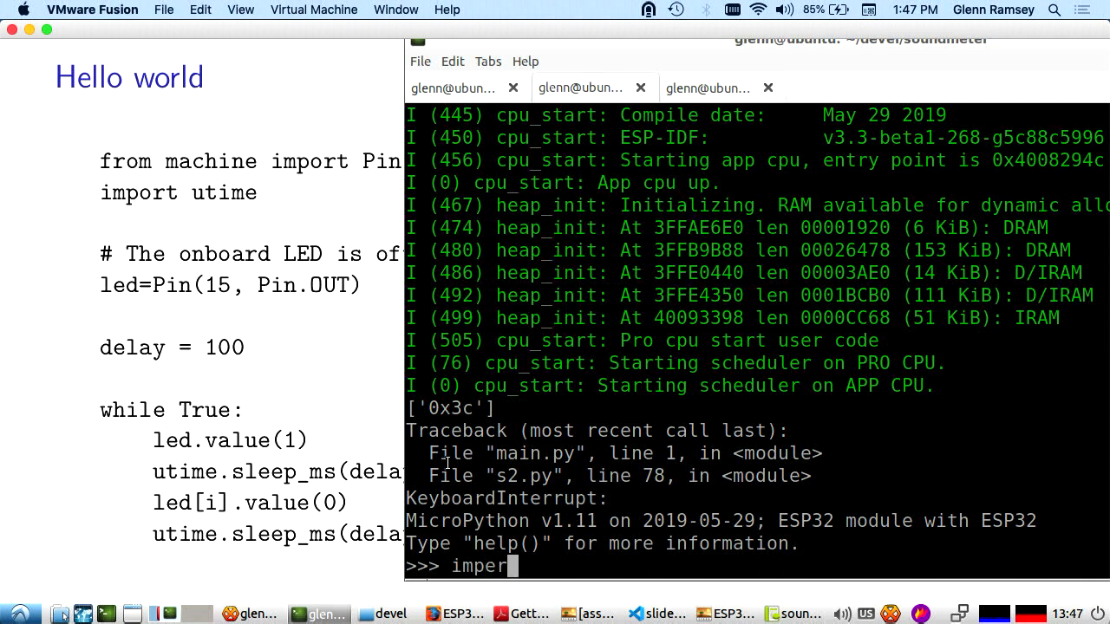
text(t)
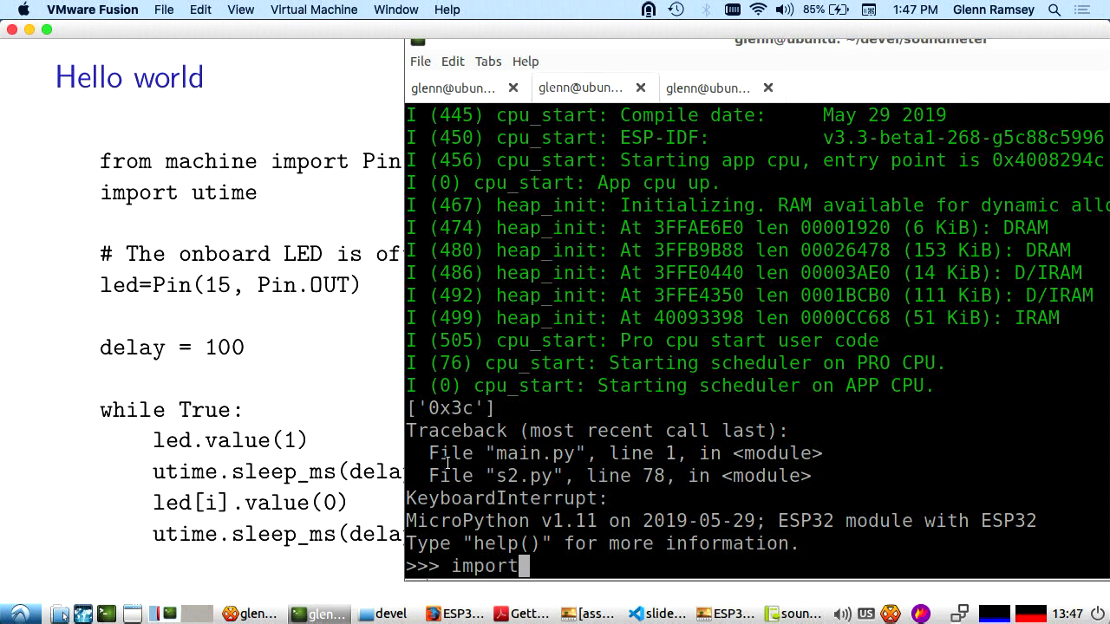
text(a_fals)
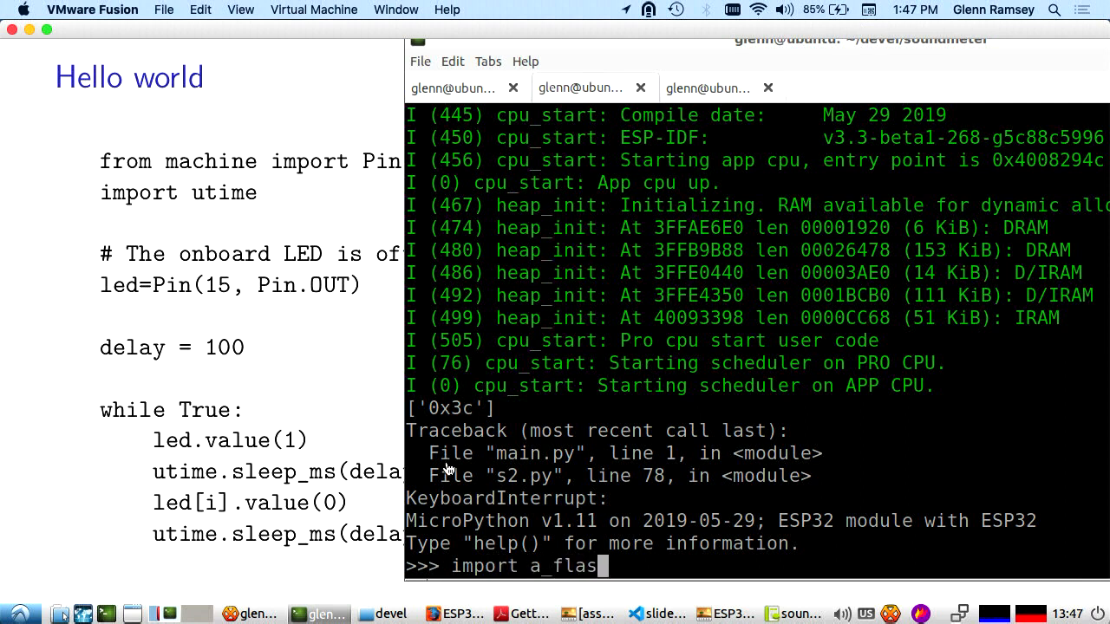
key(Return)
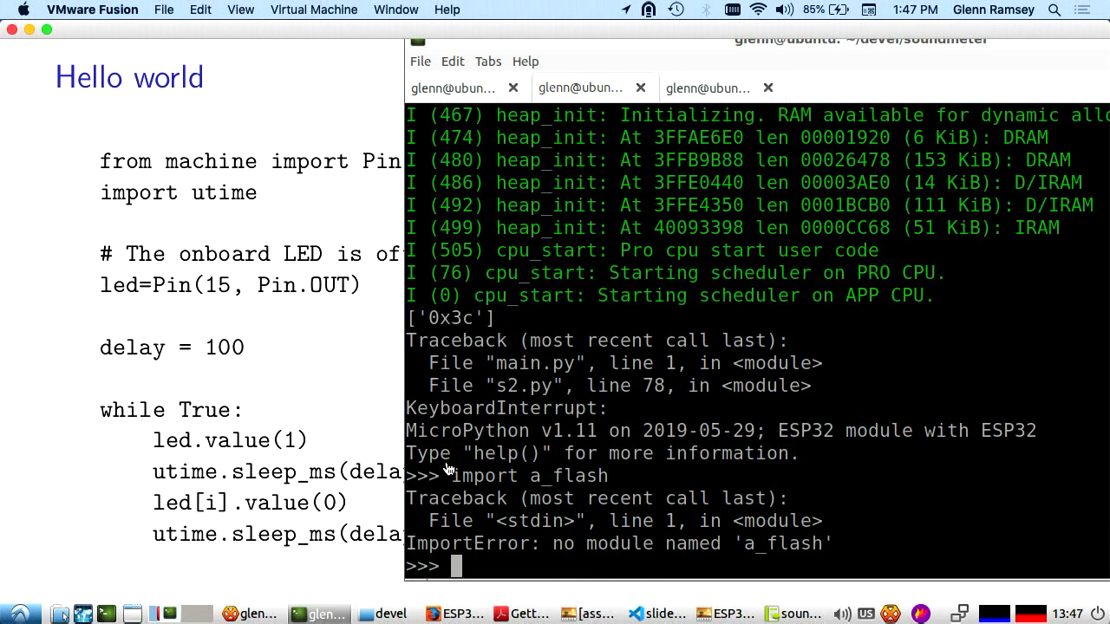
text(import)
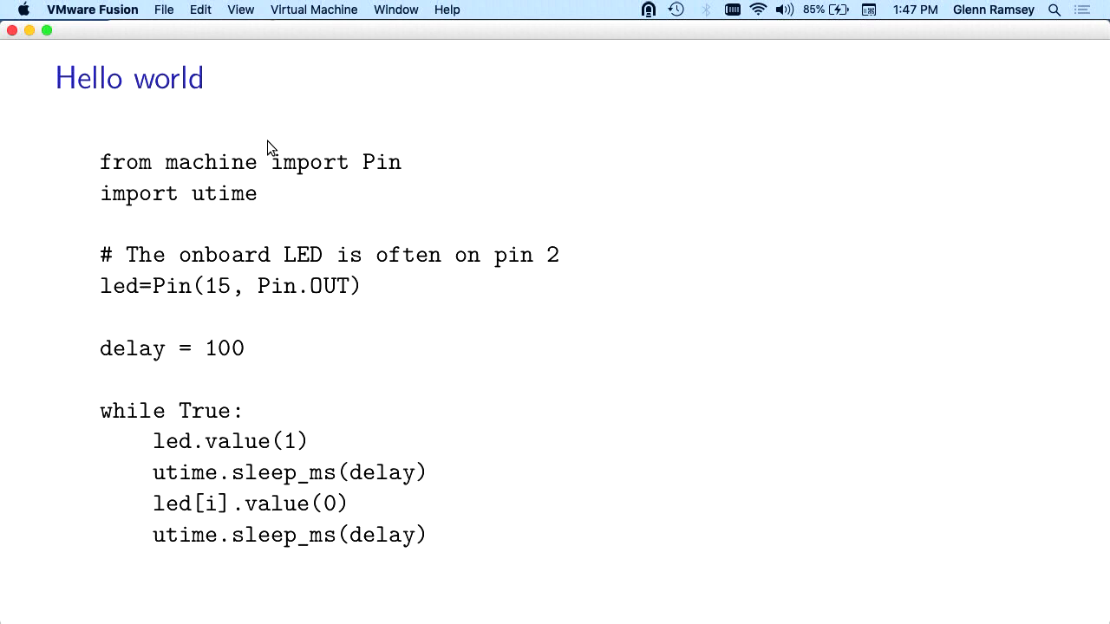
mouse_move(321, 169)
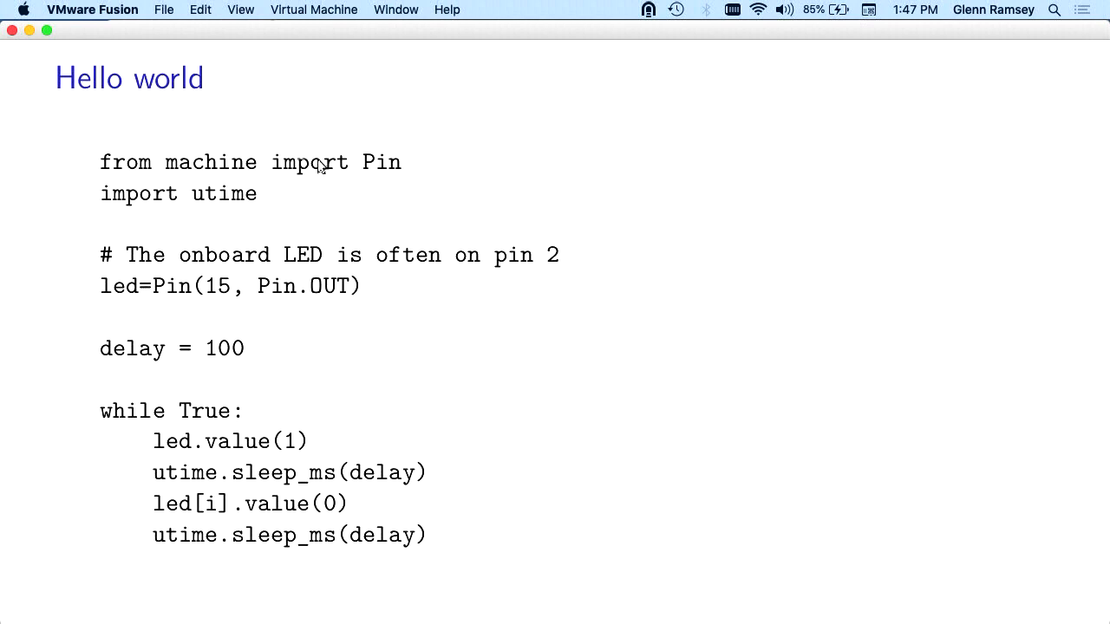
mouse_move(438, 160)
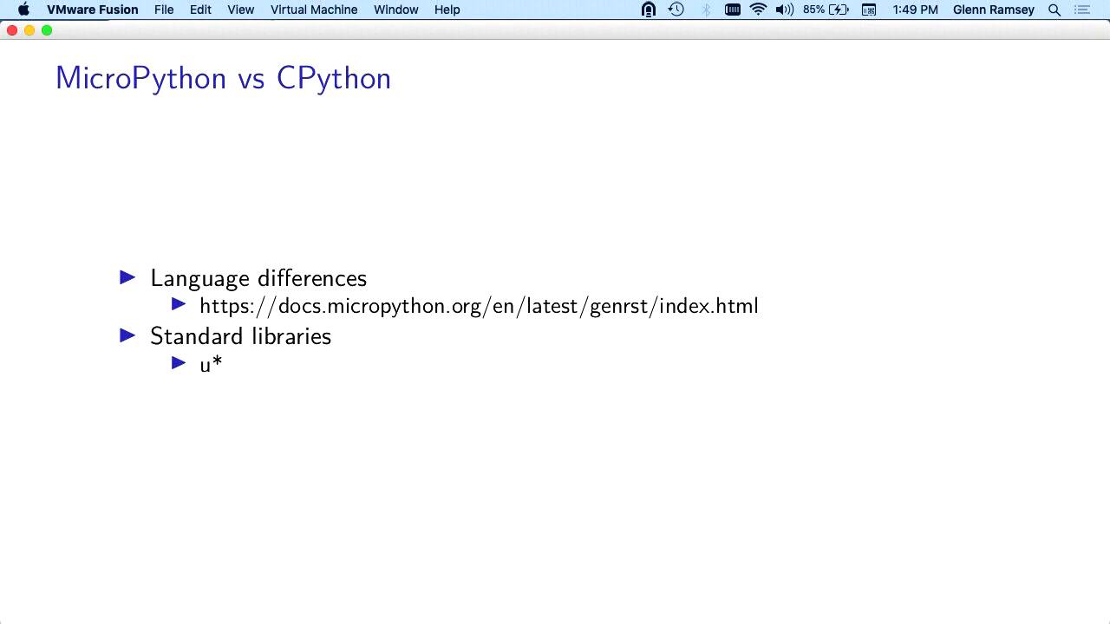
mouse_move(817, 245)
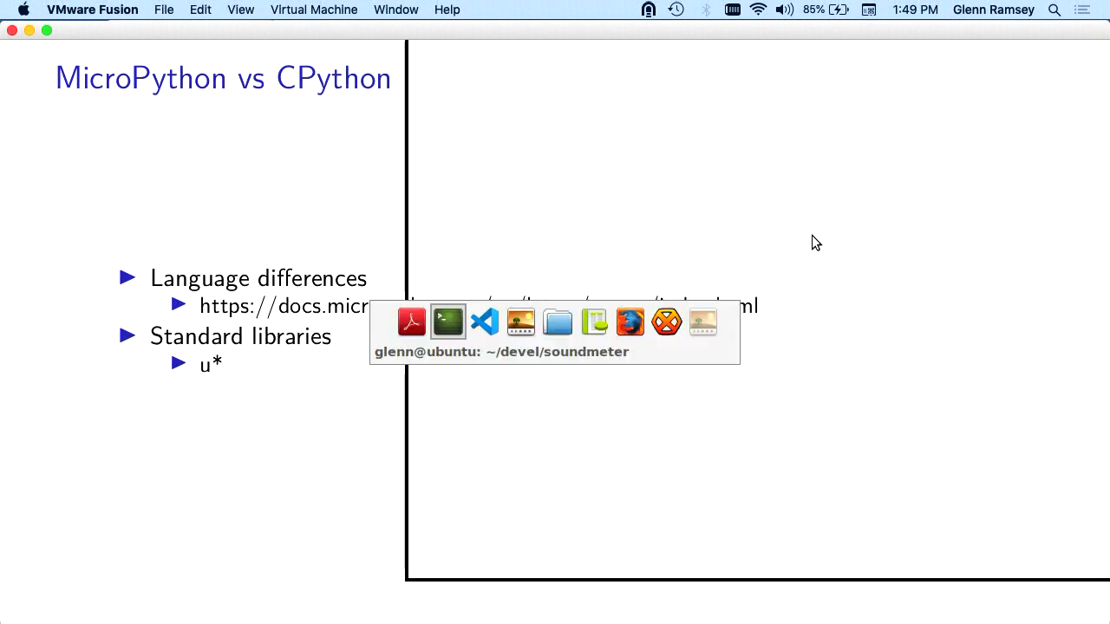
Step: Bring the terminal forward, start host Python, and begin typing import this
click(447, 320)
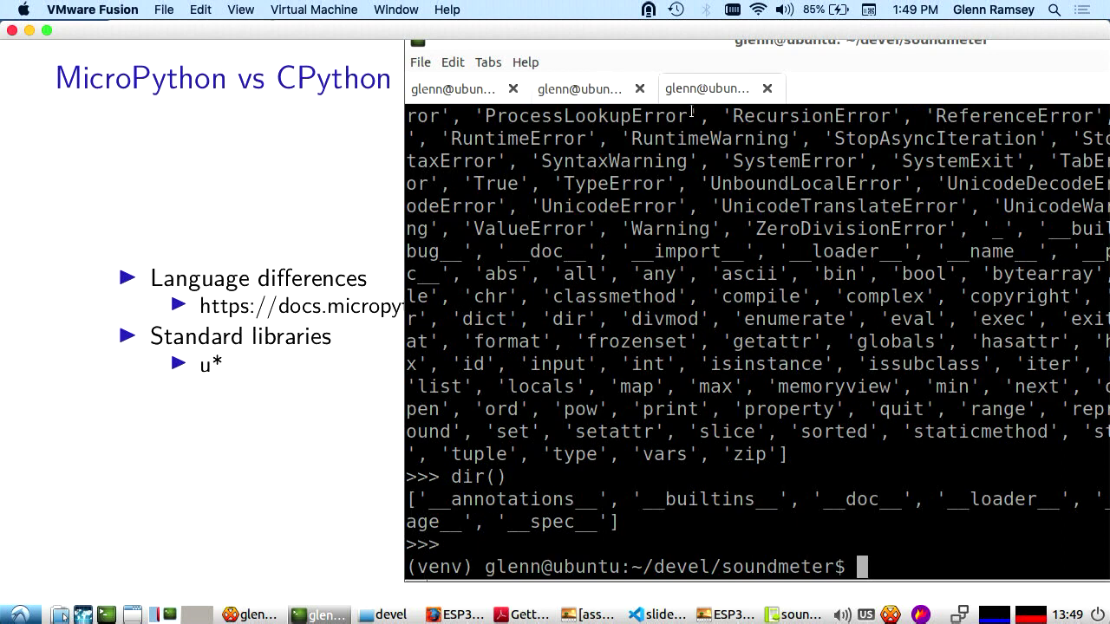
text(python)
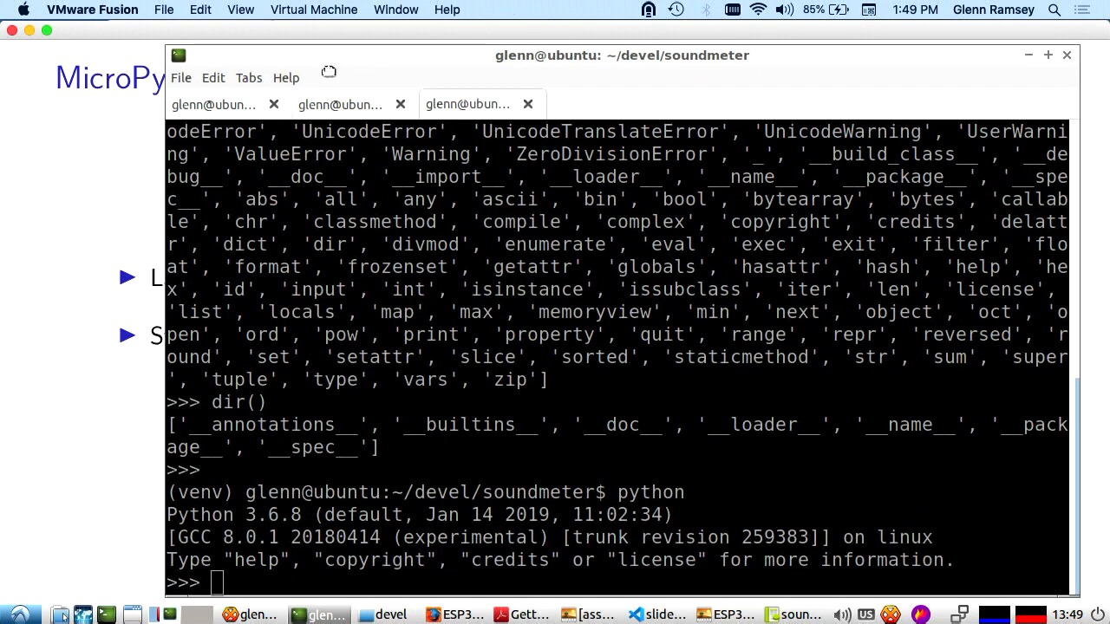
text(impo)
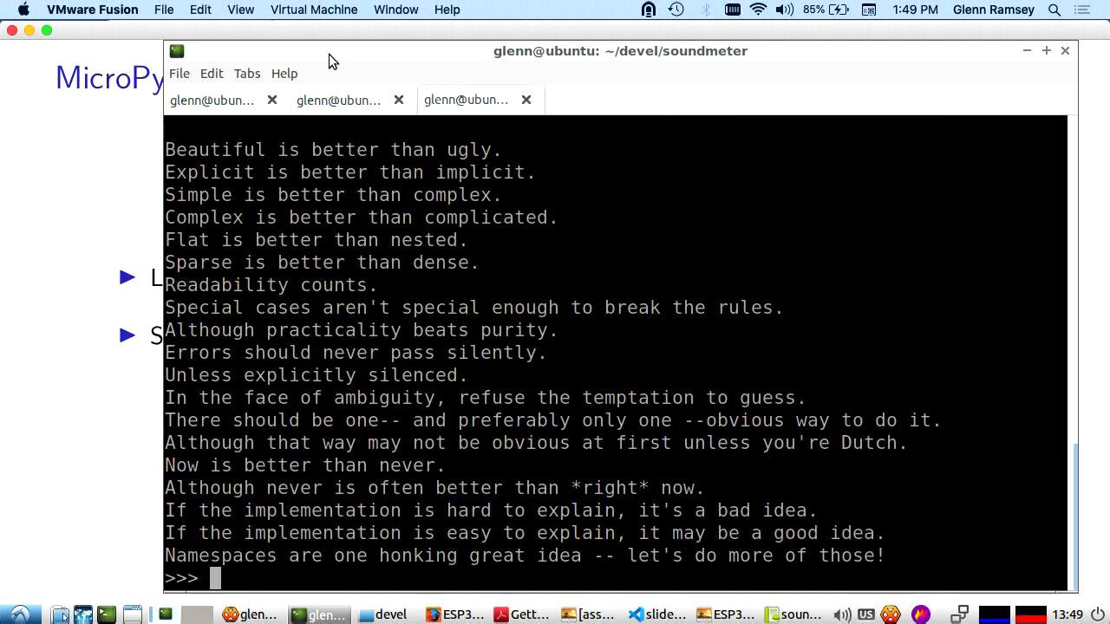
mouse_move(655, 35)
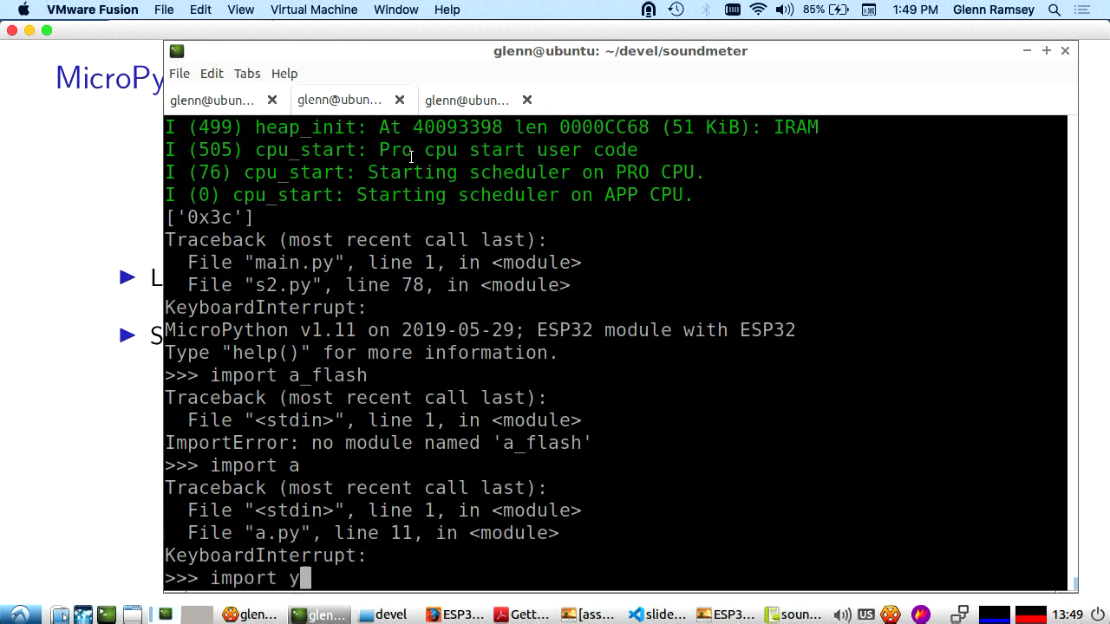
Step: Run import this on the board's MicroPython REPL
text(tsi)
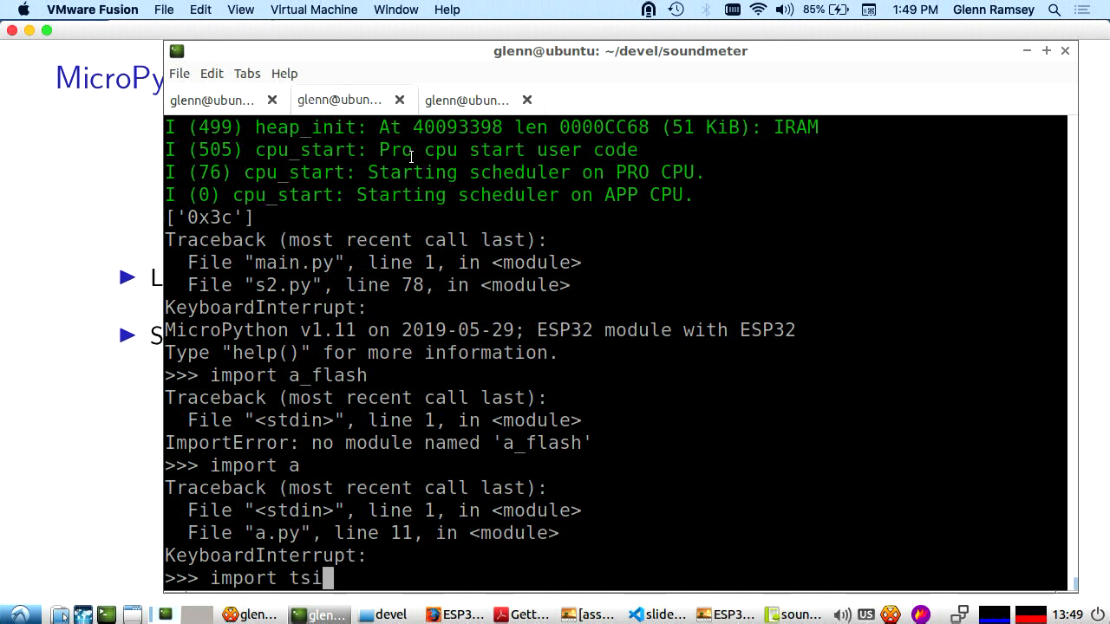
text(his)
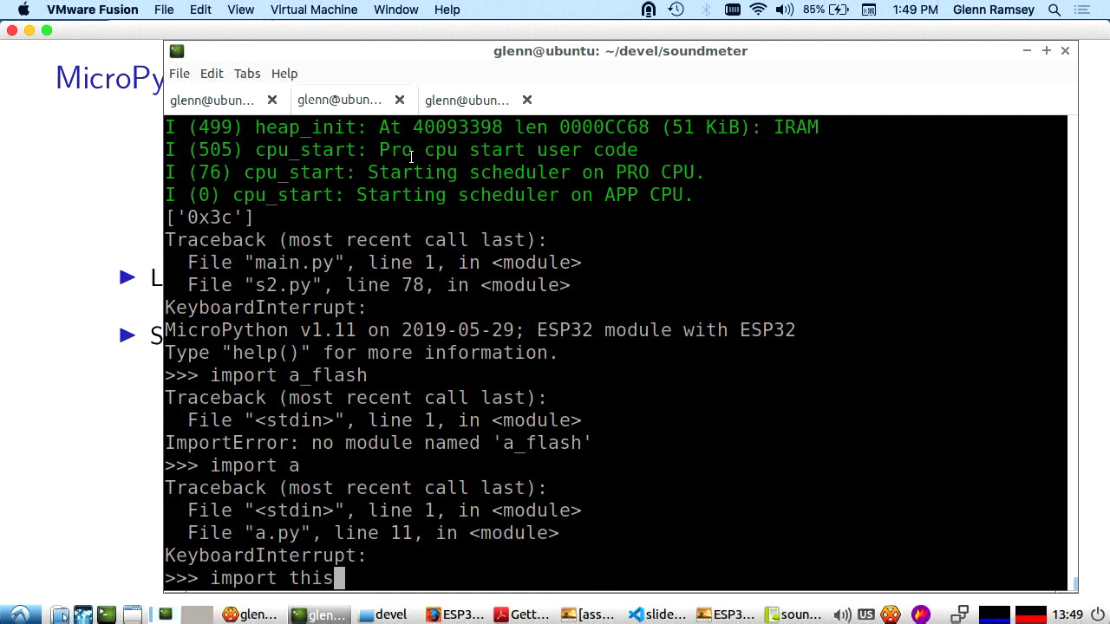
key(Return)
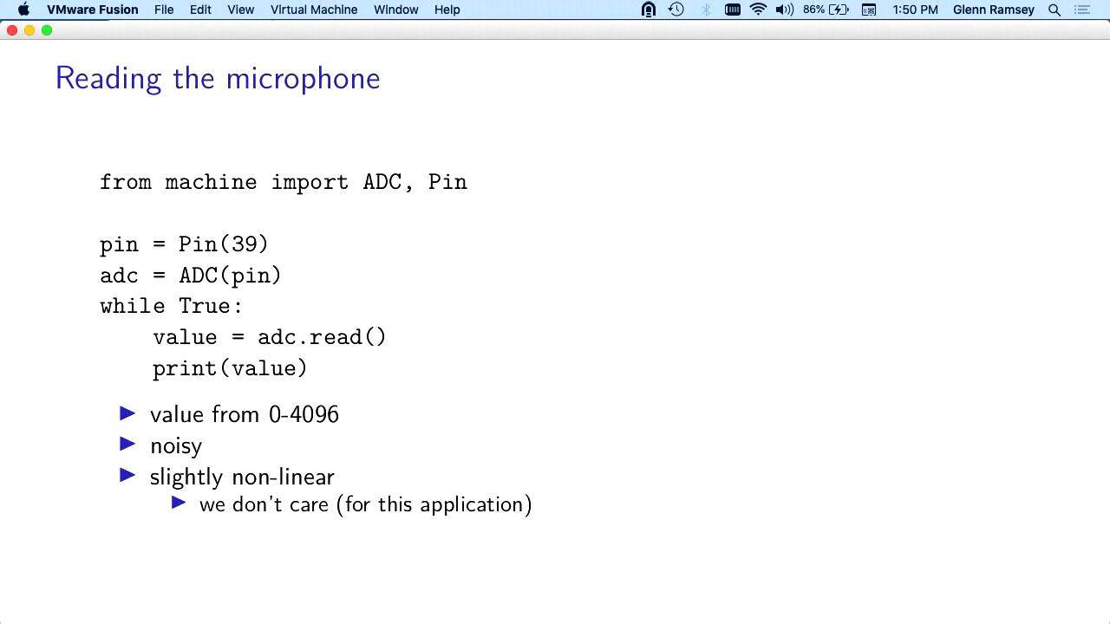
mouse_move(243, 254)
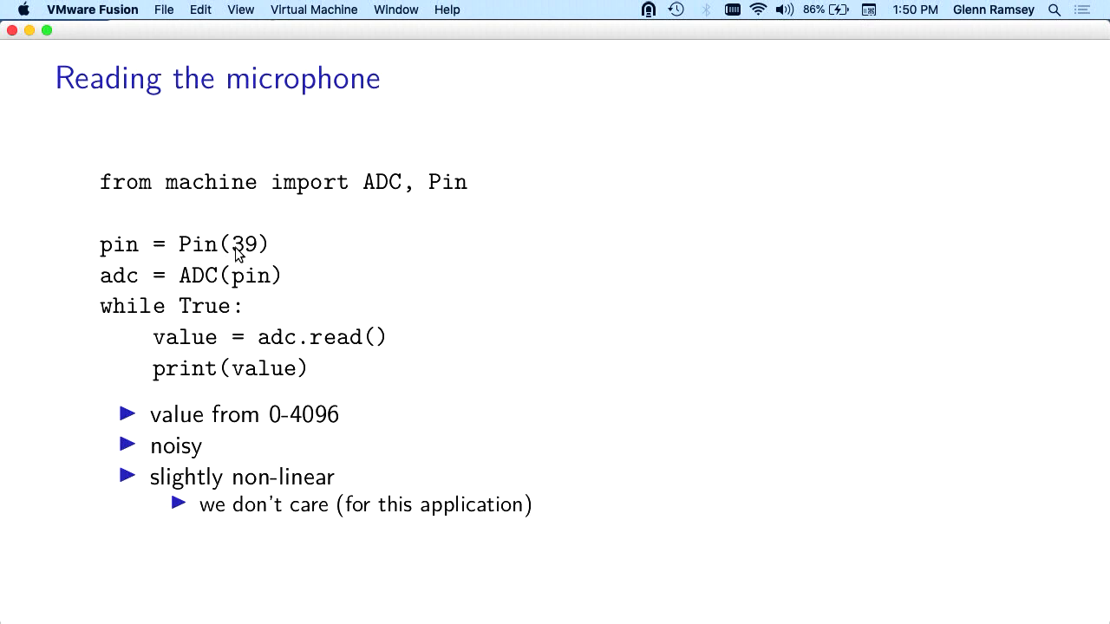
mouse_move(315, 307)
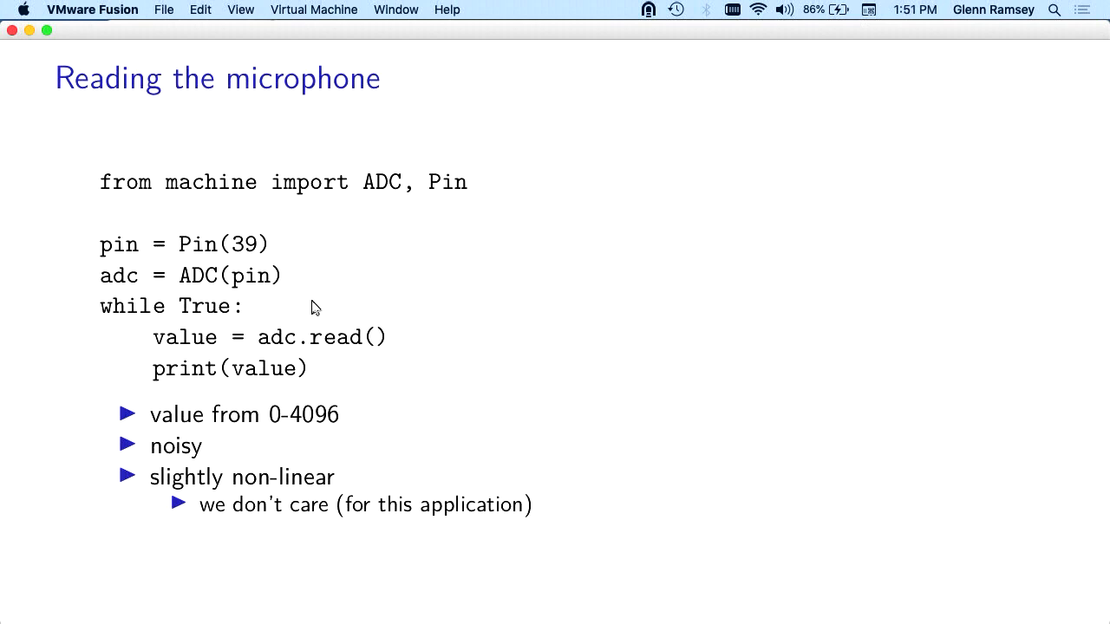
mouse_move(362, 288)
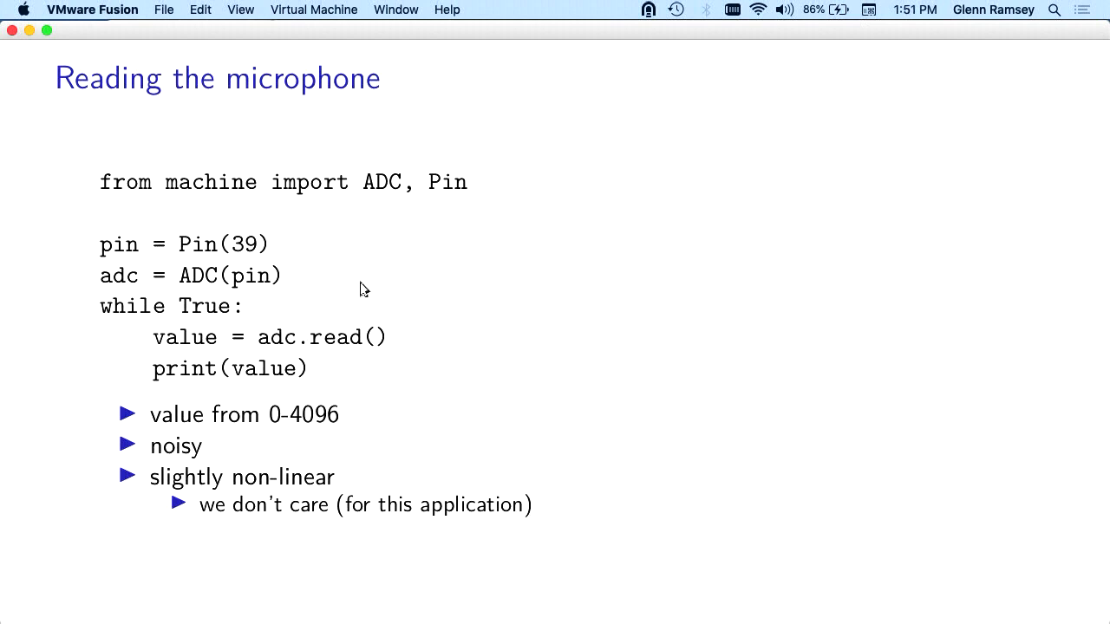
mouse_move(403, 346)
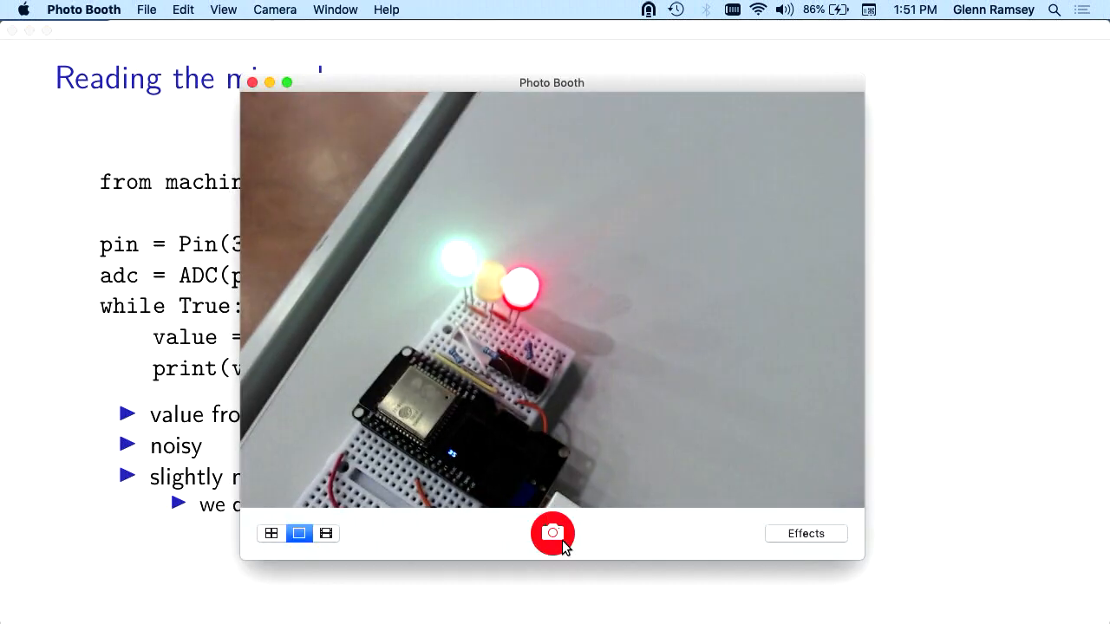
mouse_move(149, 287)
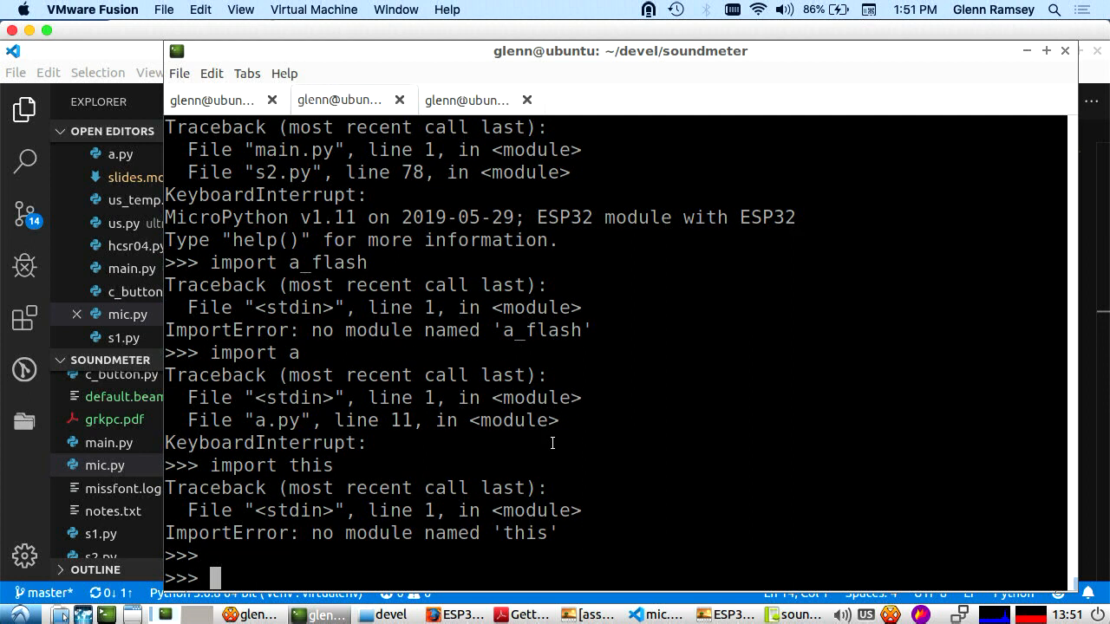
Step: List /pyboard to show boot.py, main.py and mic.py, then type repl
text(la)
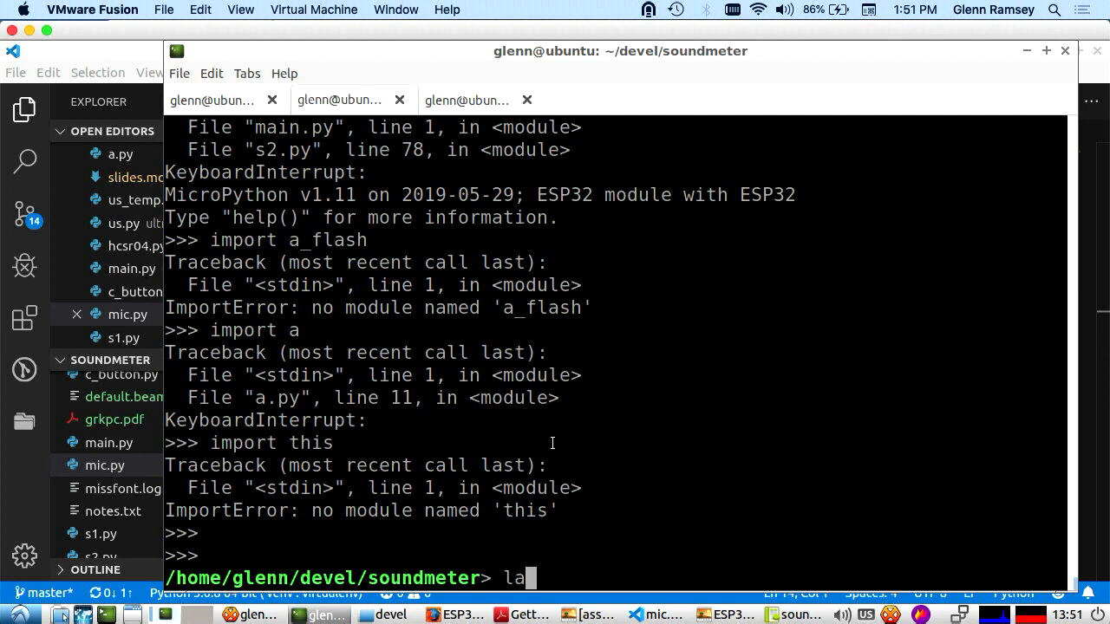
text(s)
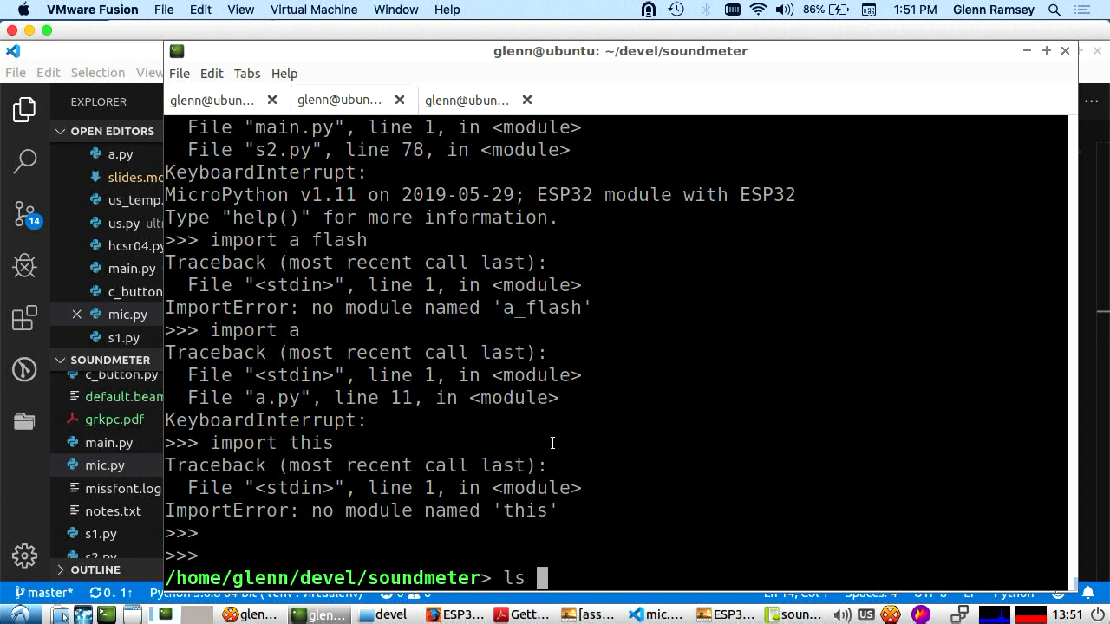
text(/o)
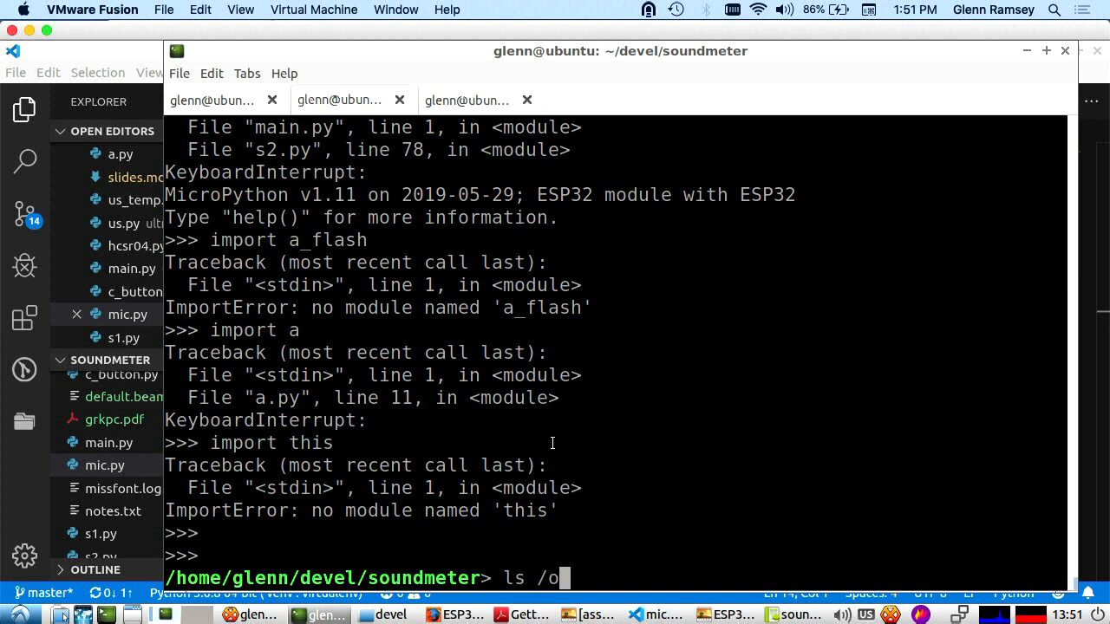
text(pyb)
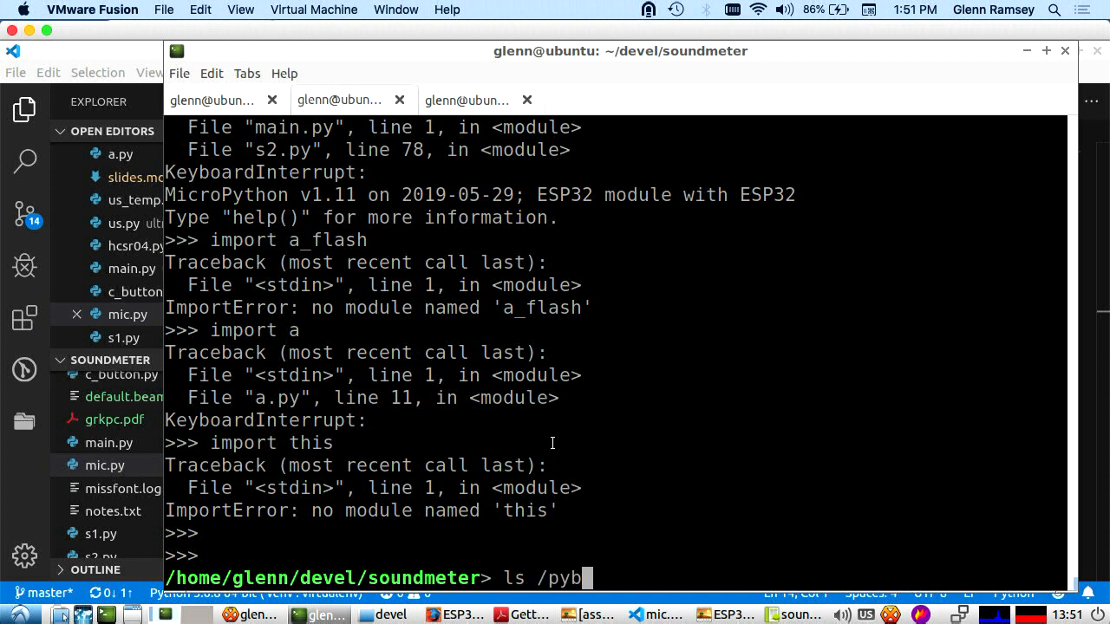
text(oar)
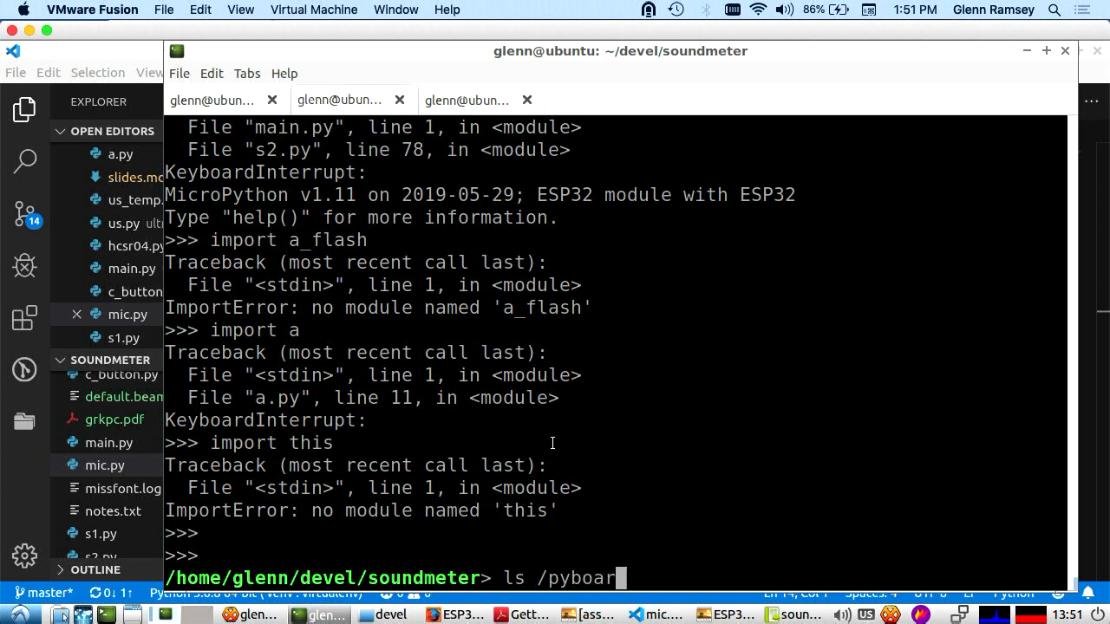
text(d)
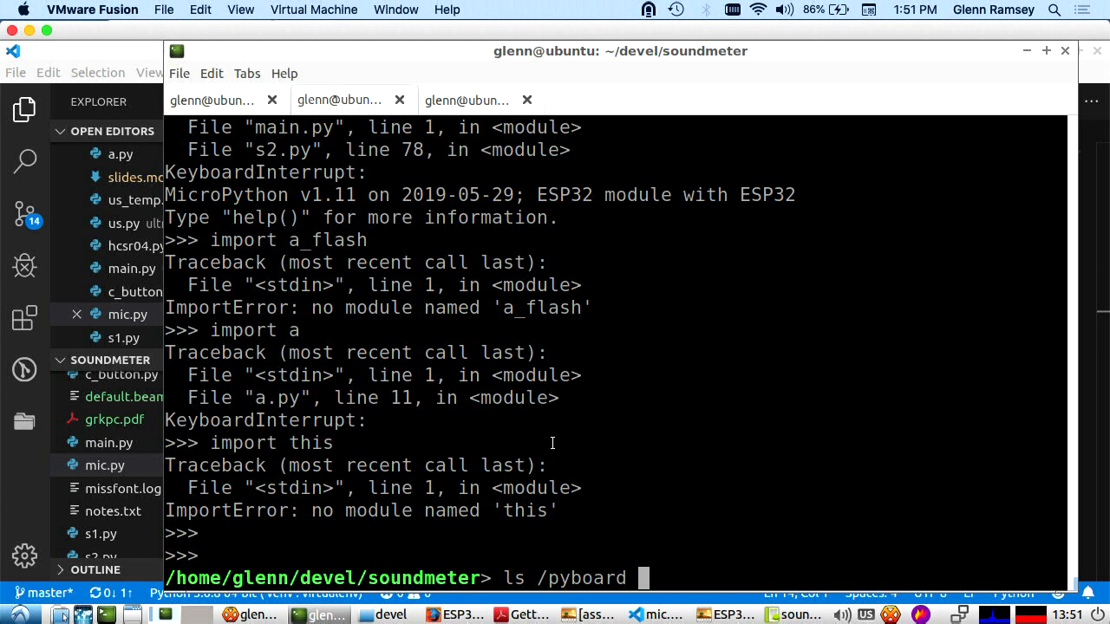
key(Return)
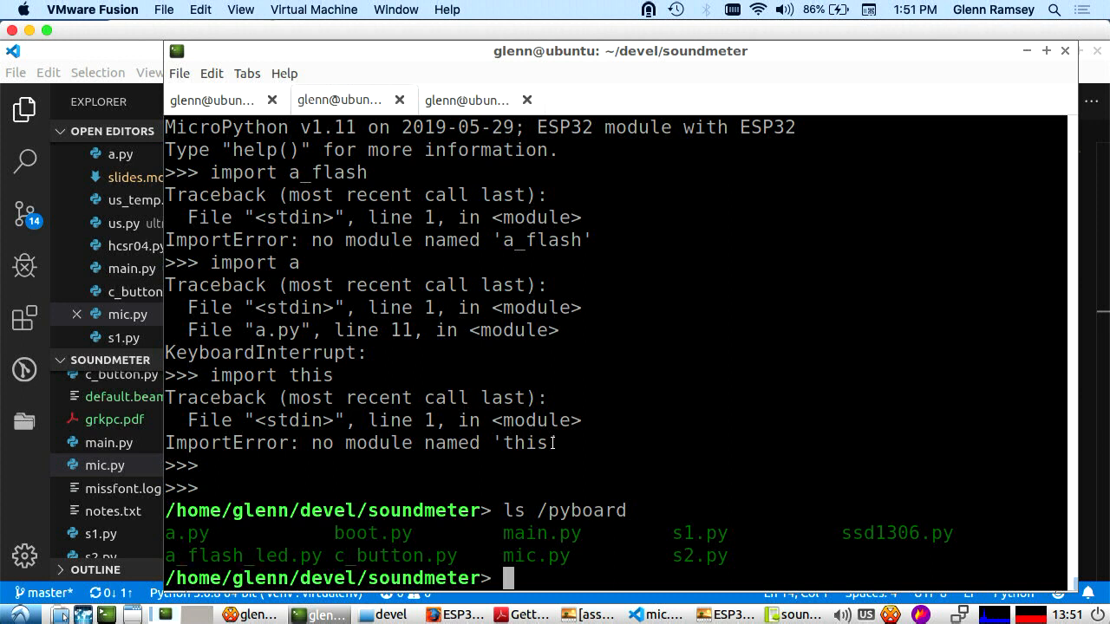
text(repl)
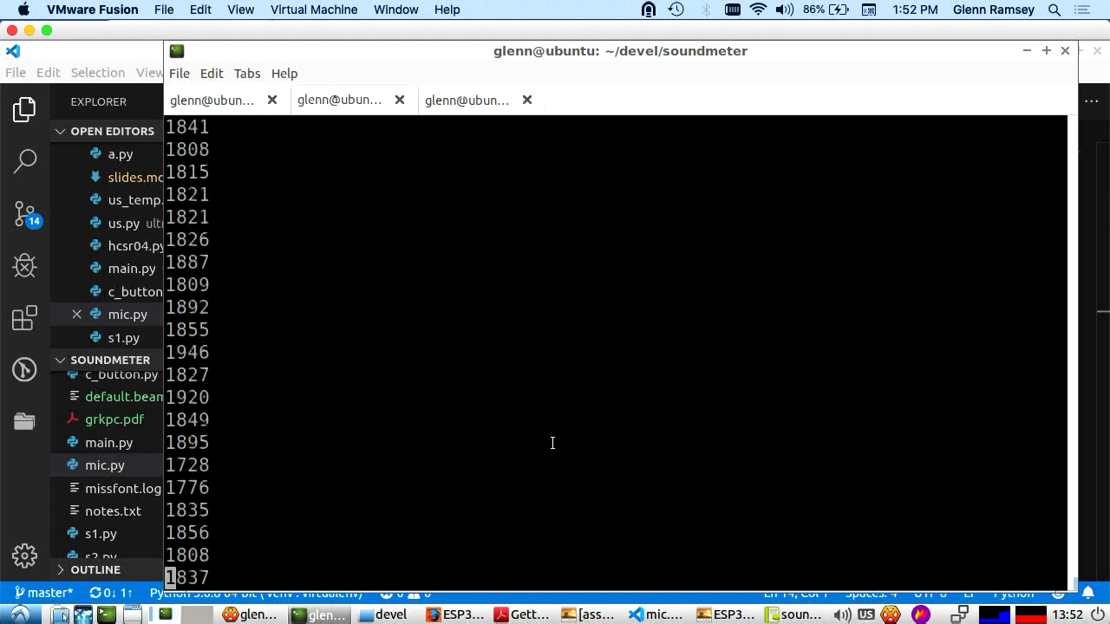
Step: Interrupt the streaming mic readings with Ctrl+C, returning to the MicroPython prompt
key(ctrl+c)
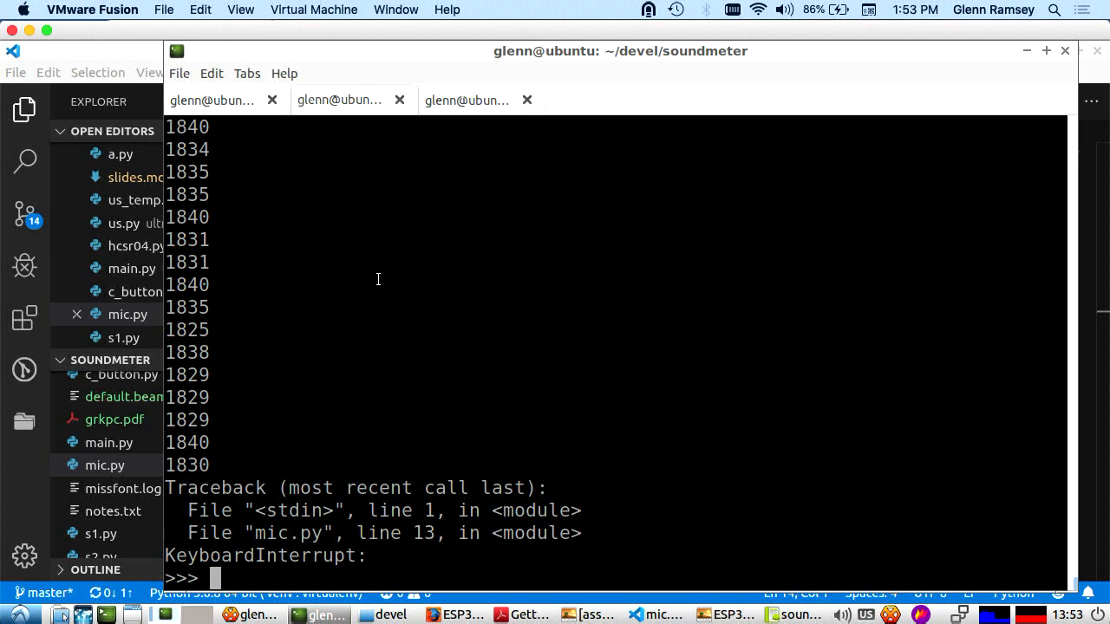
mouse_move(561, 552)
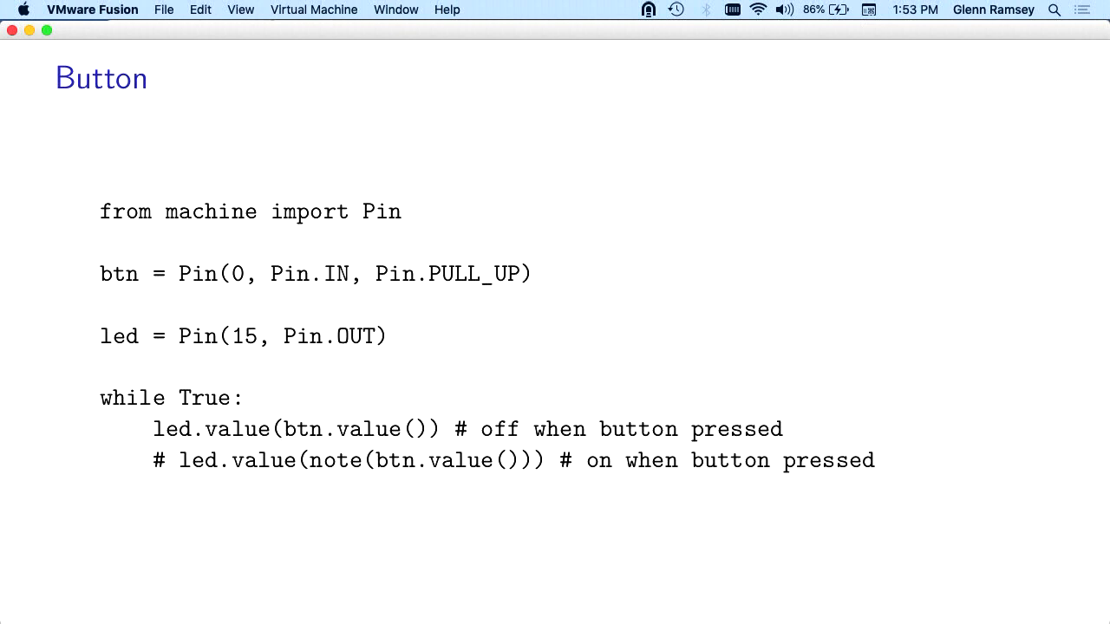
mouse_move(592, 328)
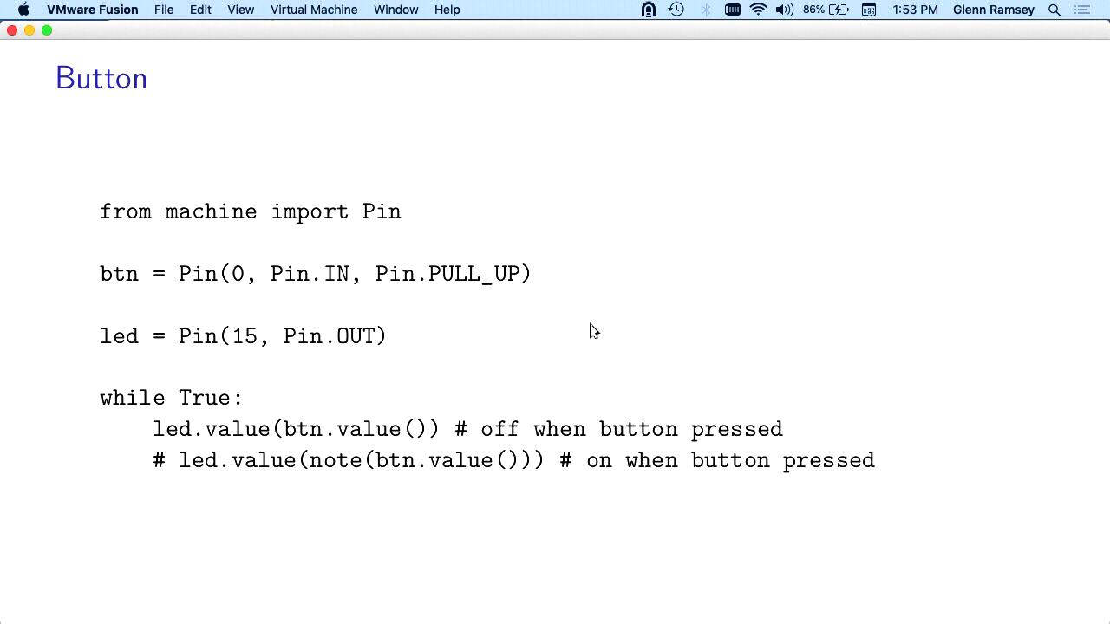
mouse_move(147, 275)
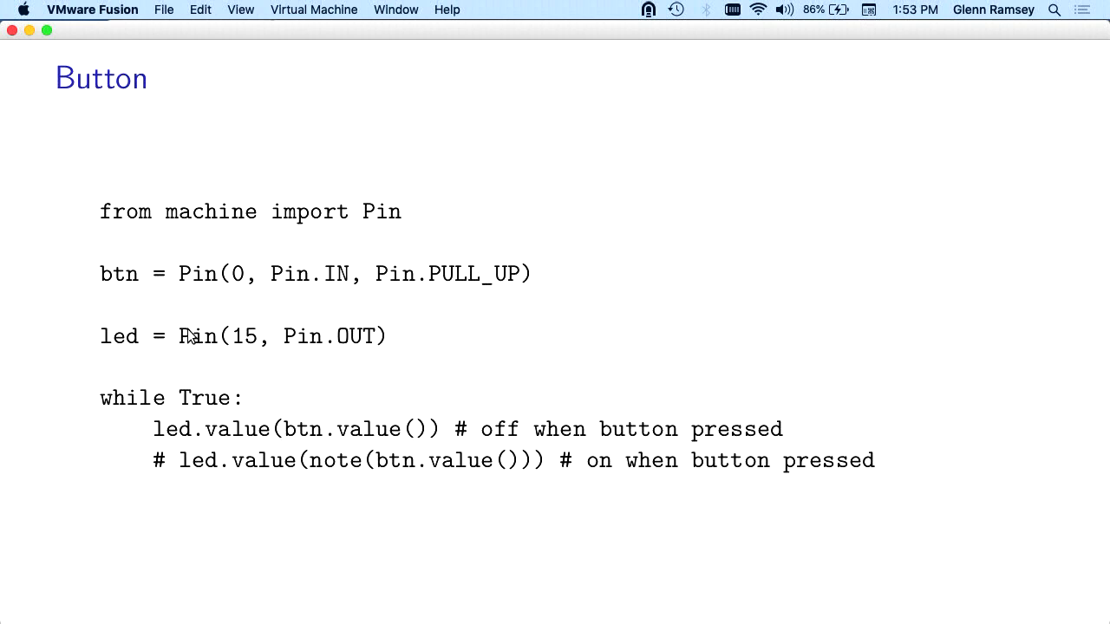
mouse_move(314, 338)
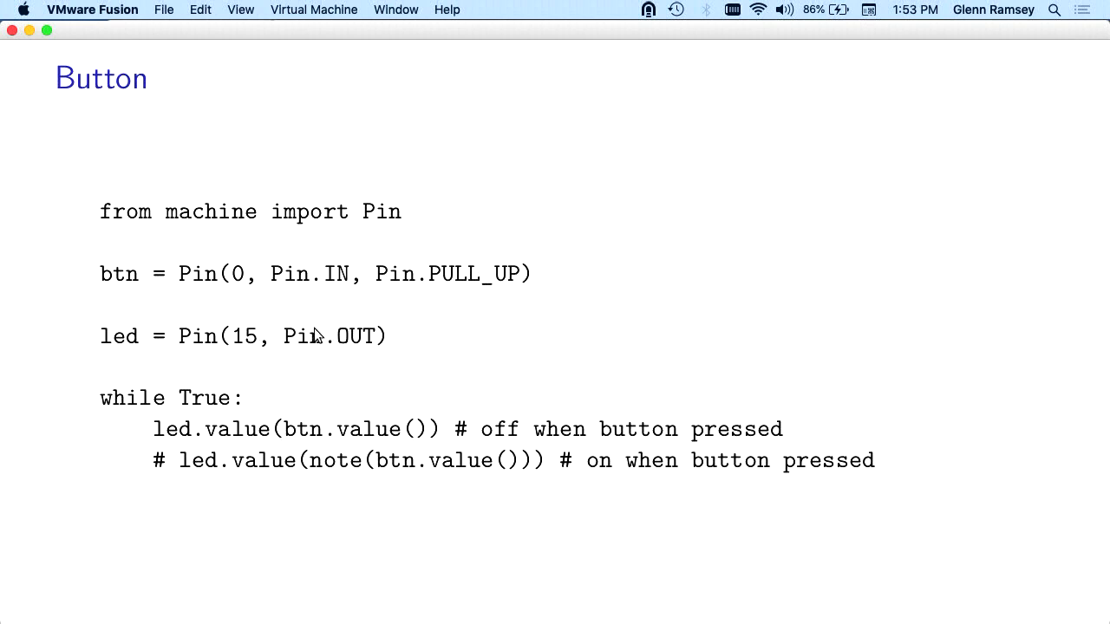
mouse_move(481, 244)
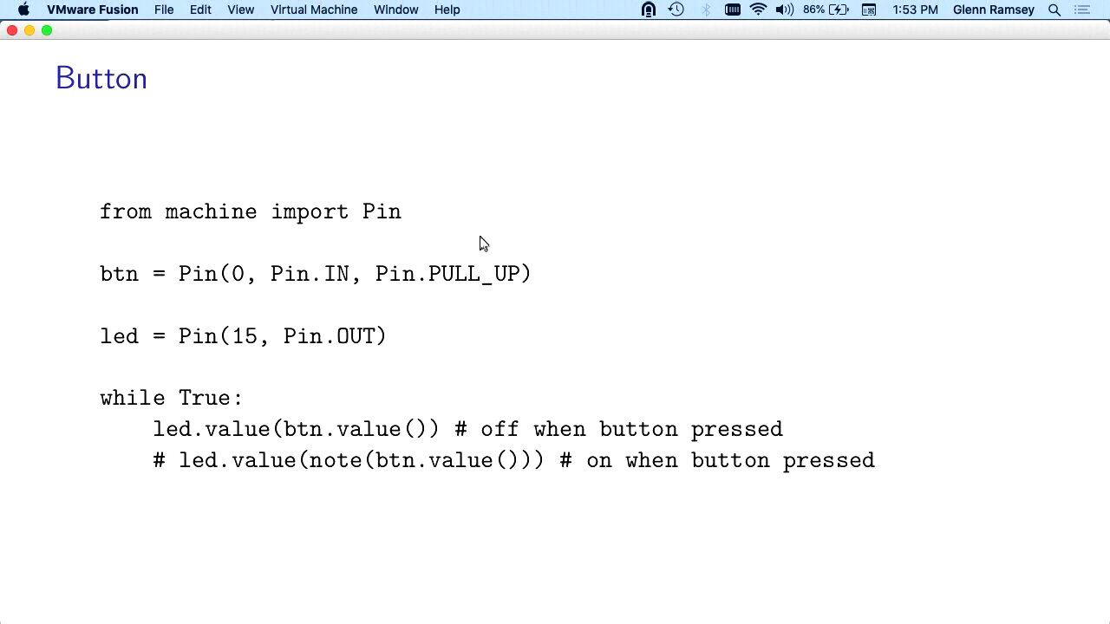
mouse_move(306, 240)
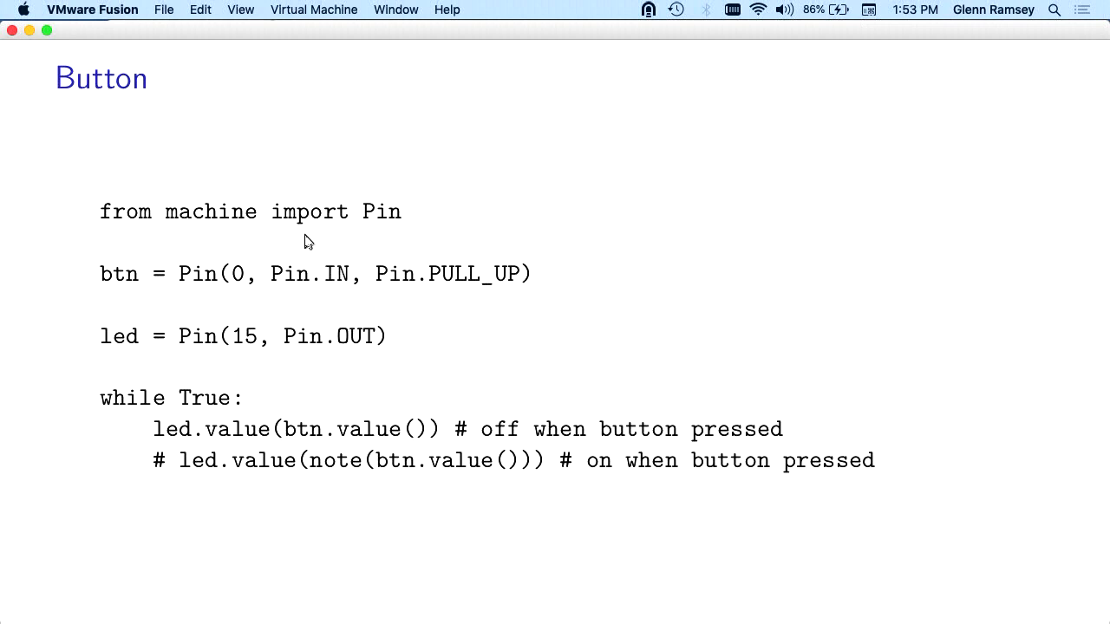
mouse_move(332, 257)
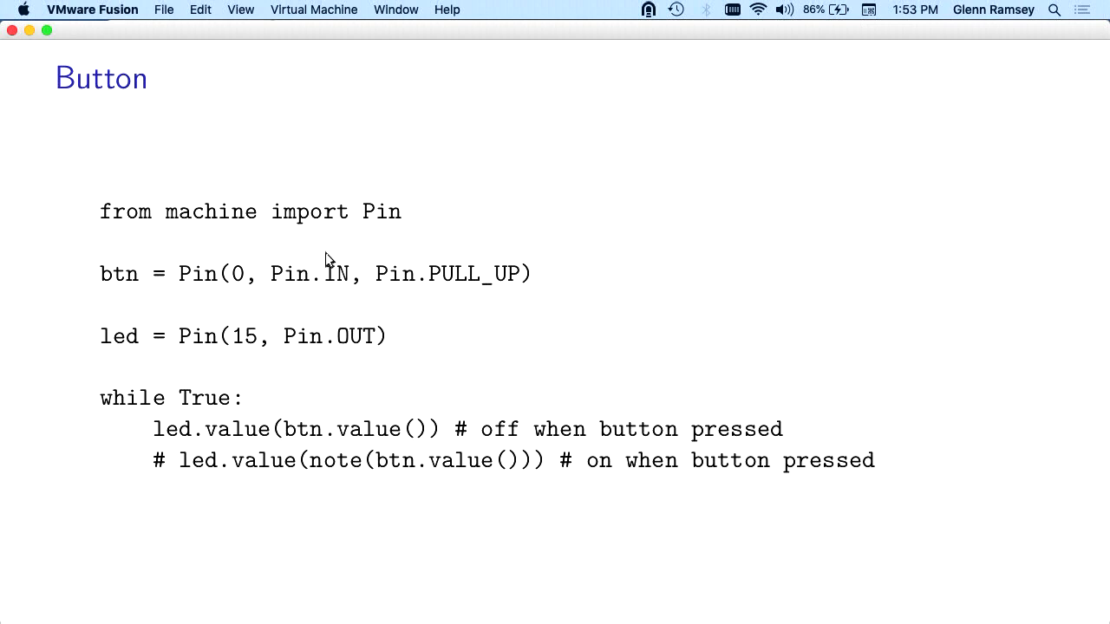
mouse_move(314, 341)
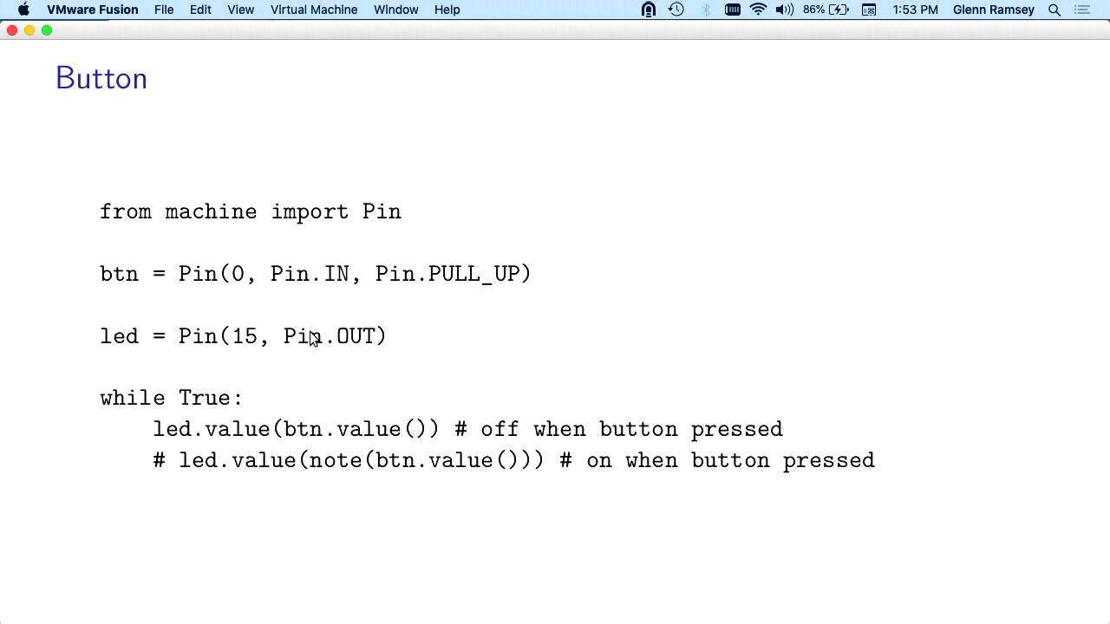
mouse_move(396, 288)
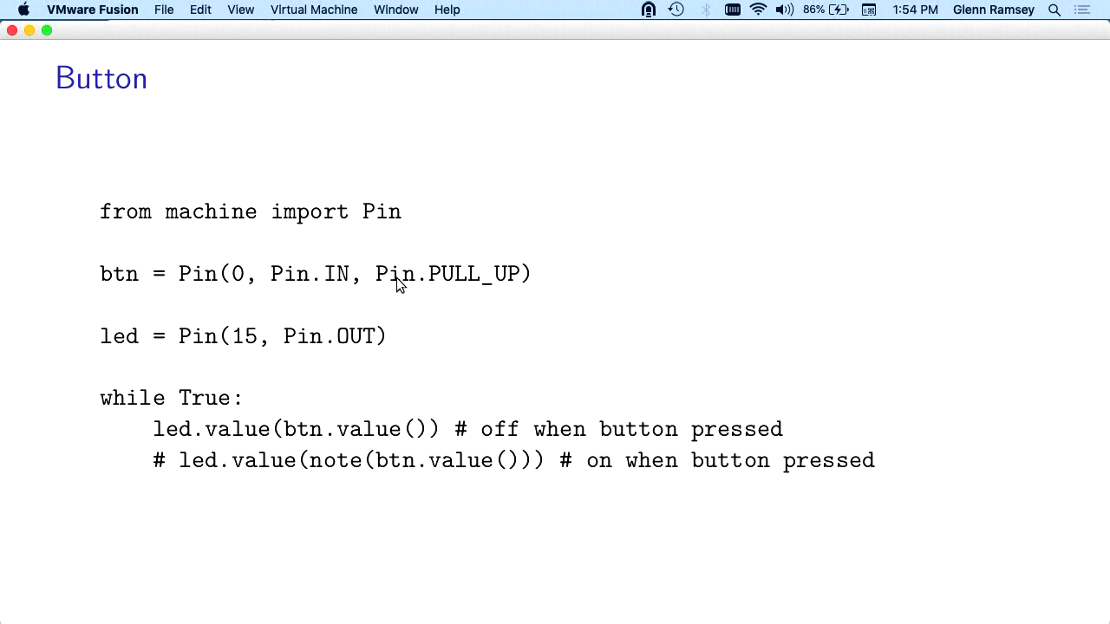
mouse_move(366, 275)
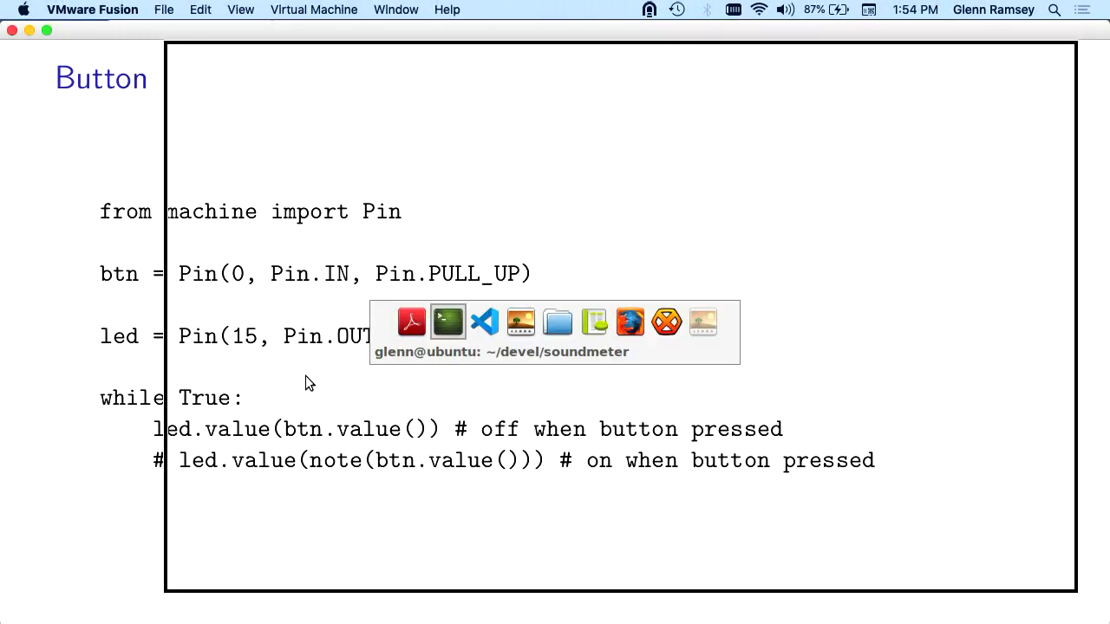
Step: Import c_button in the soundmeter terminal's MicroPython REPL, then switch to Photo Booth
click(448, 320)
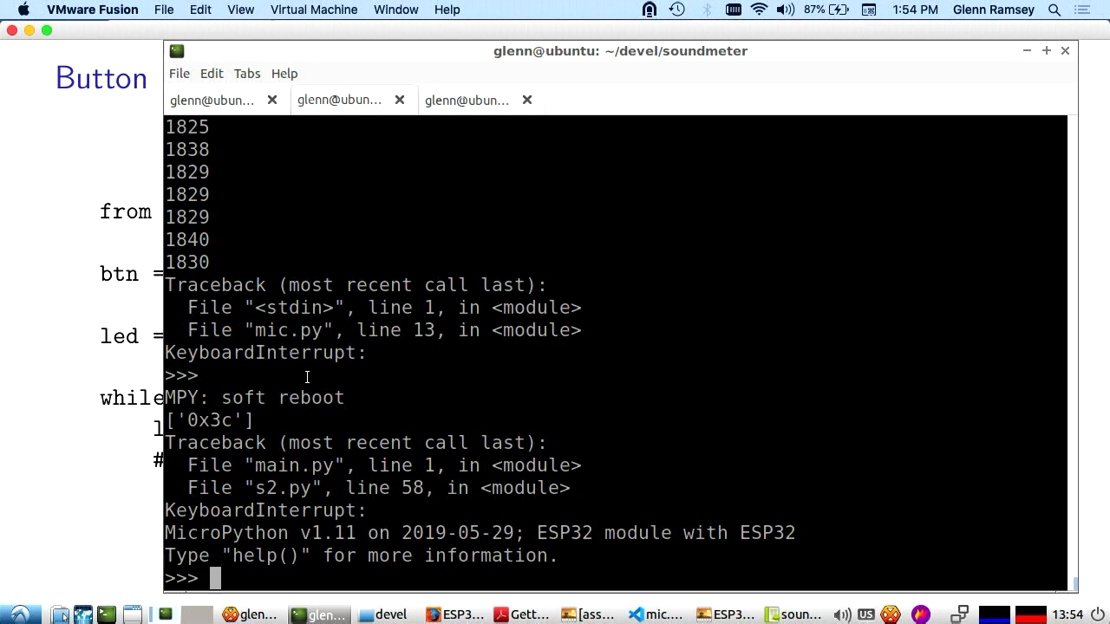
text(impor)
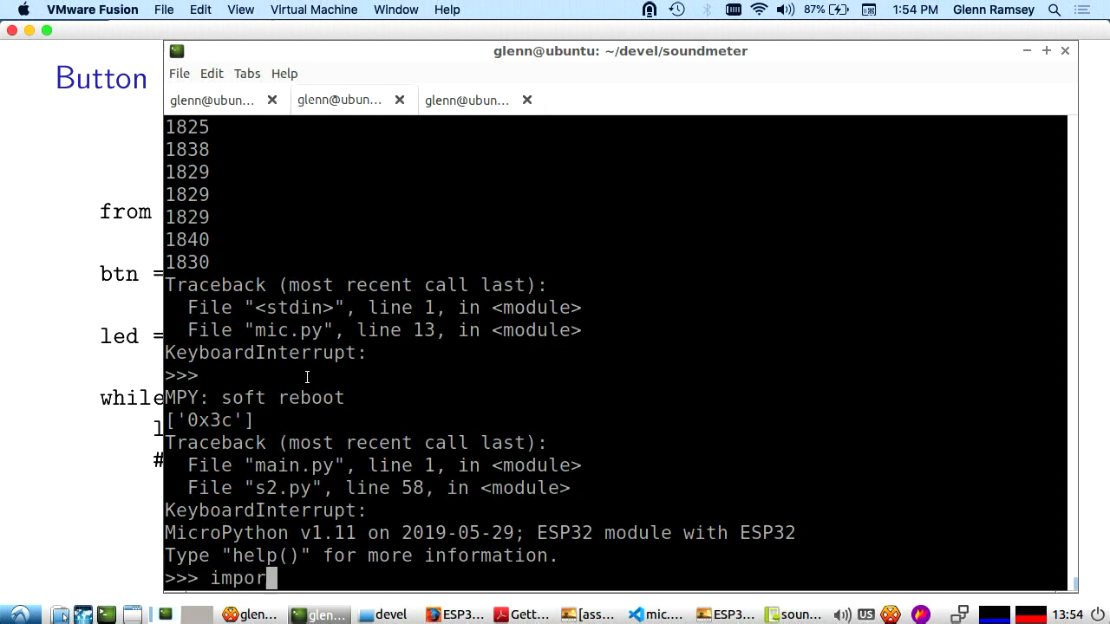
text(c_button)
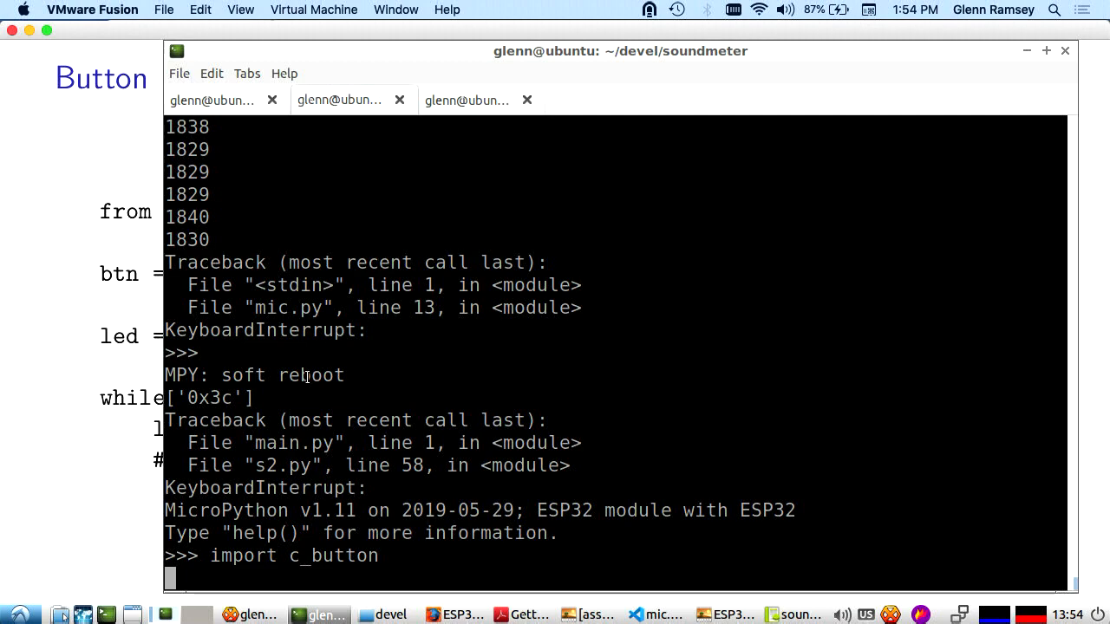
key(cmd+tab)
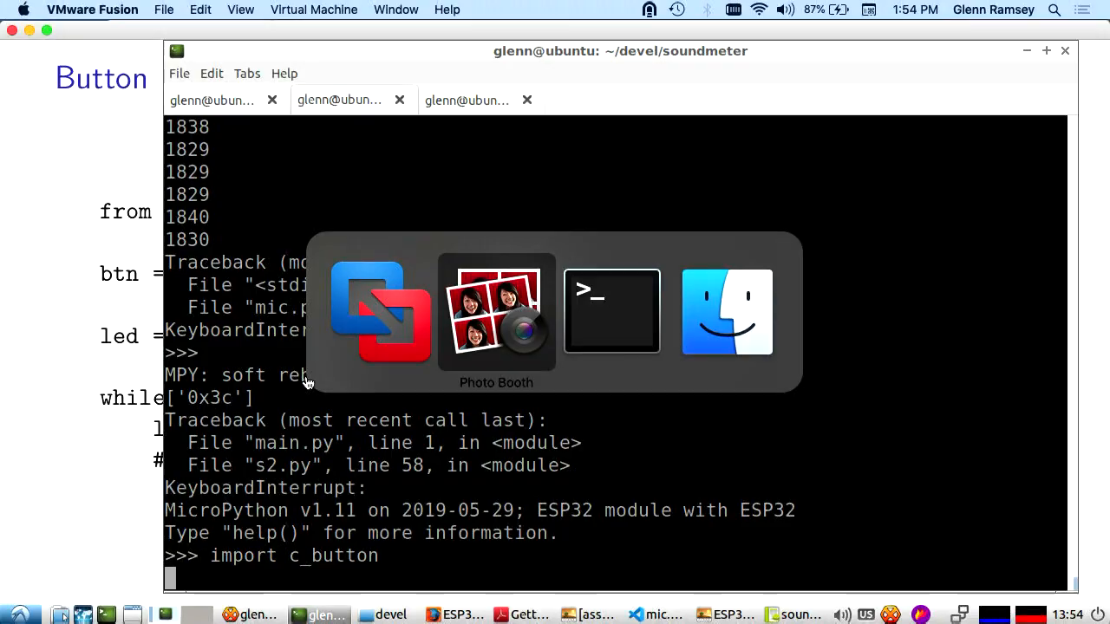
click(496, 311)
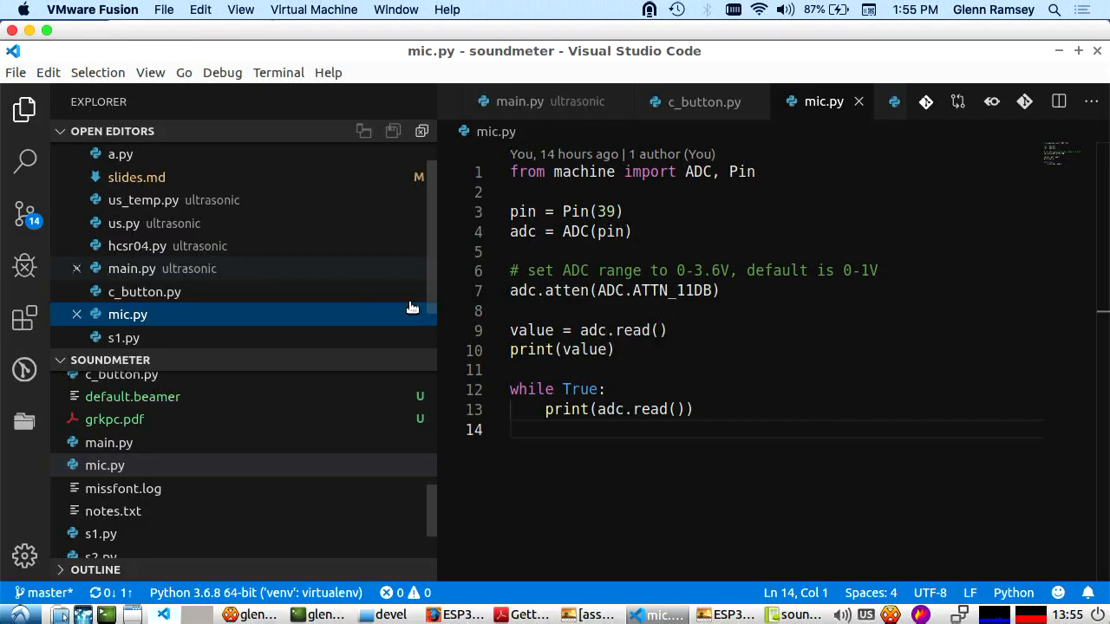
mouse_move(169, 360)
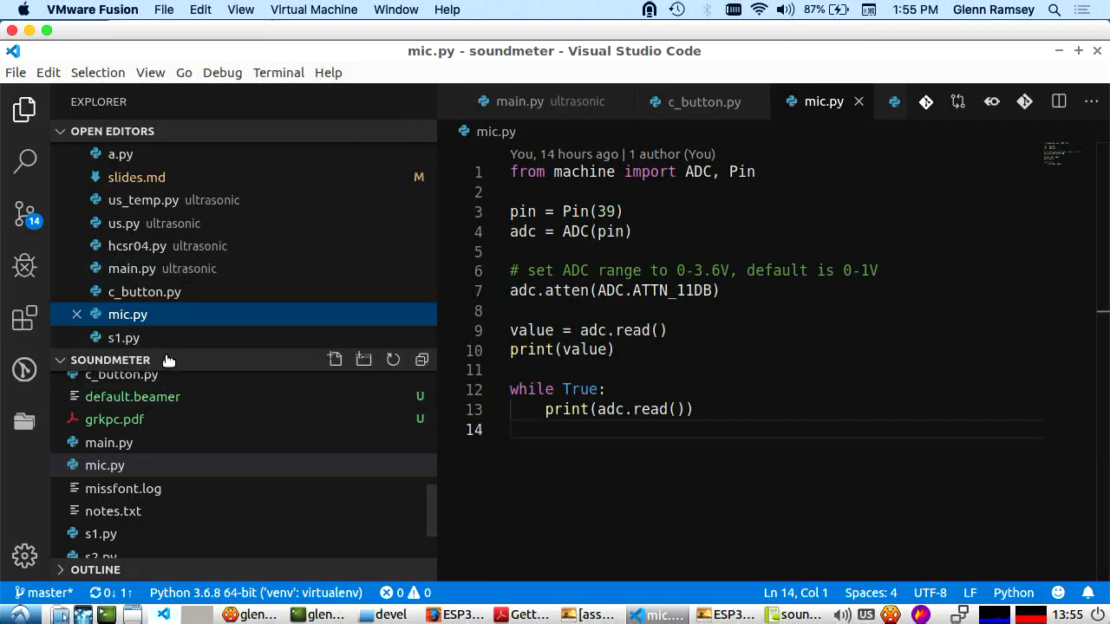
Step: Select mic.py in VS Code's Open Editors list to show its ADC reading loop
click(702, 101)
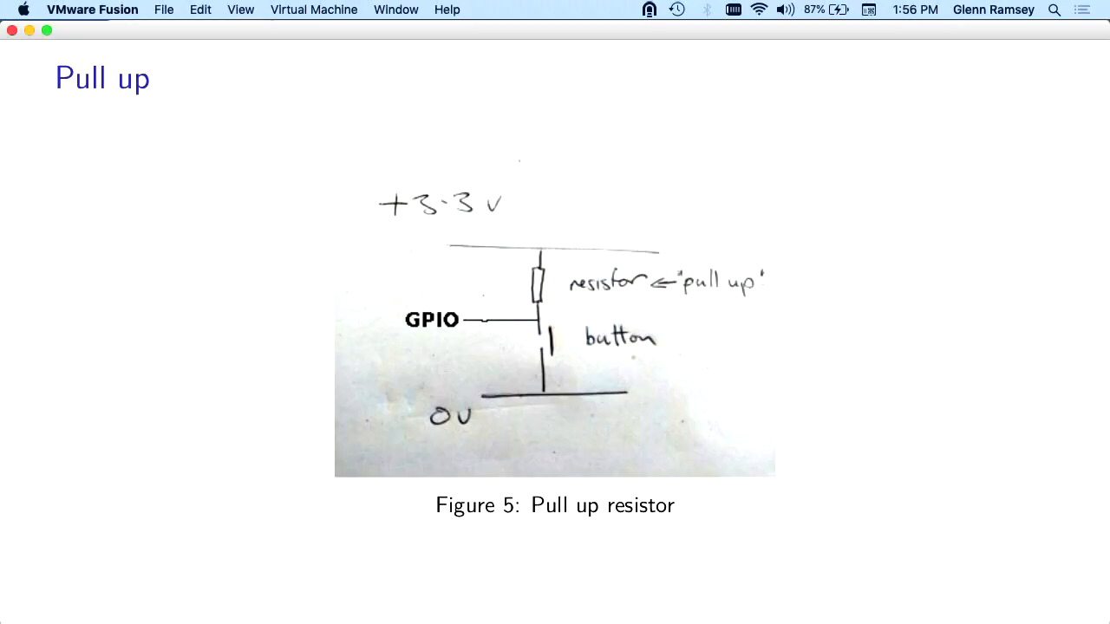
mouse_move(516, 210)
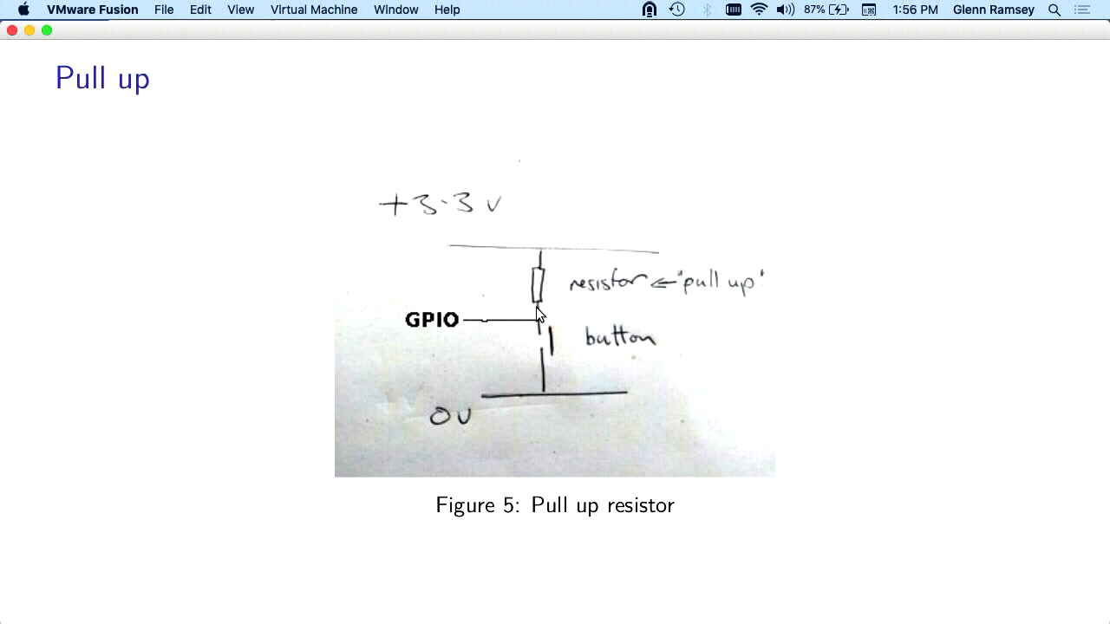
mouse_move(540, 286)
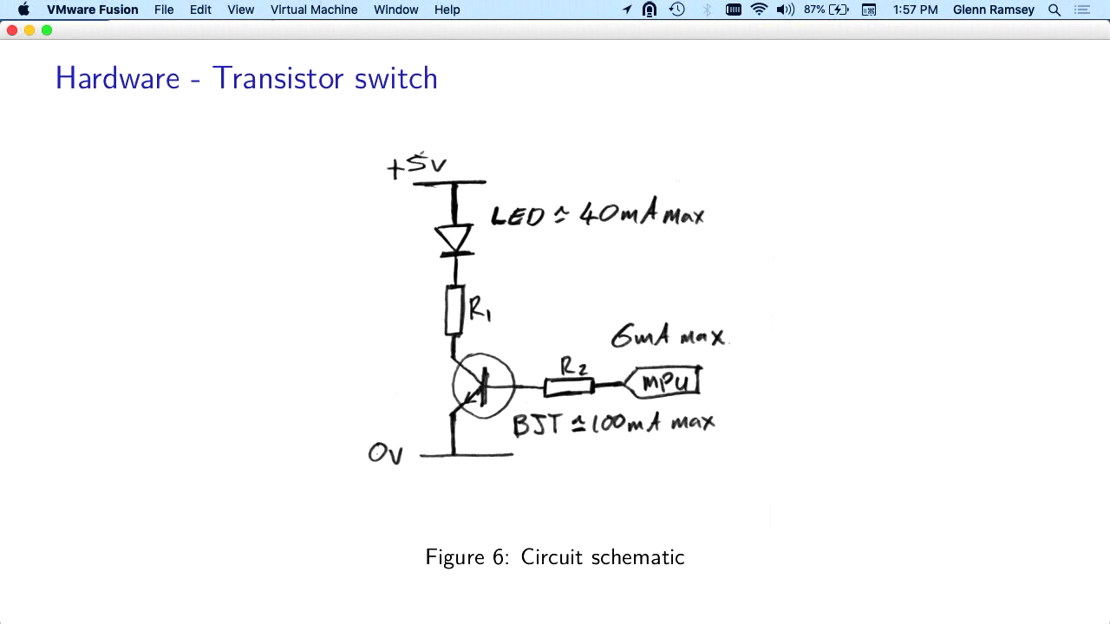
mouse_move(462, 172)
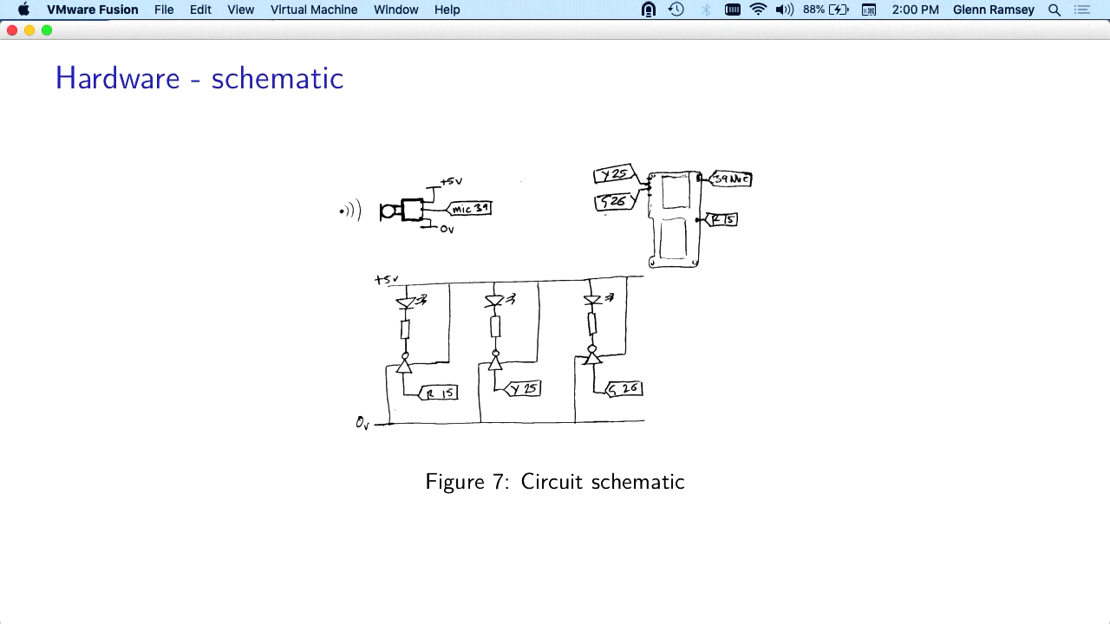
Step: Advance to the 'Why a logic inverter is appropriate' slide with the 74LS06N datasheet figure
key(right)
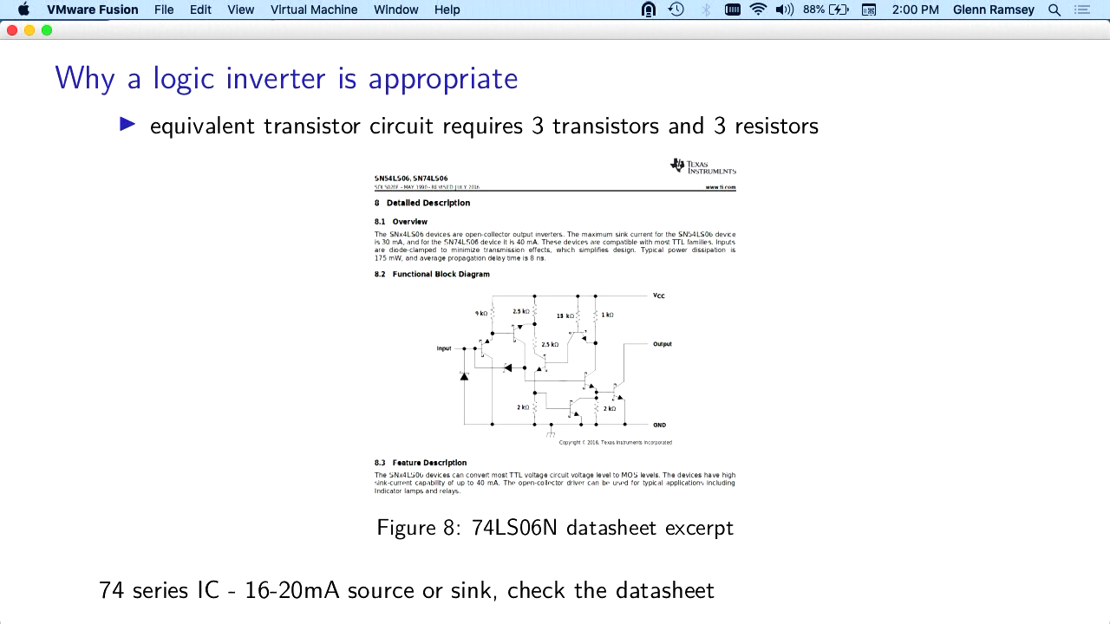
mouse_move(681, 381)
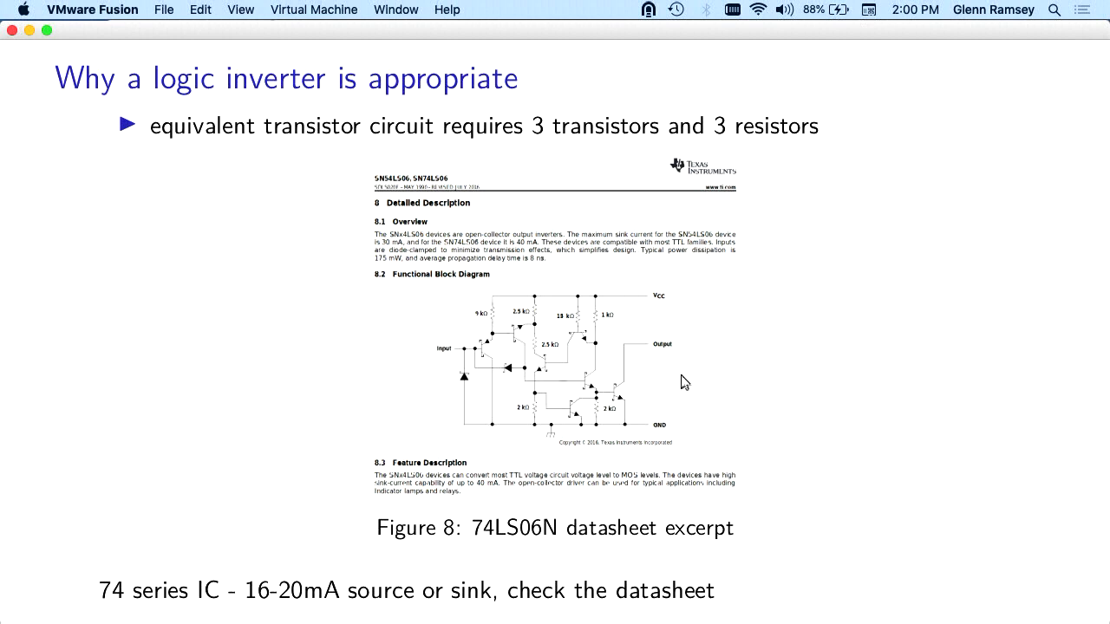
mouse_move(692, 343)
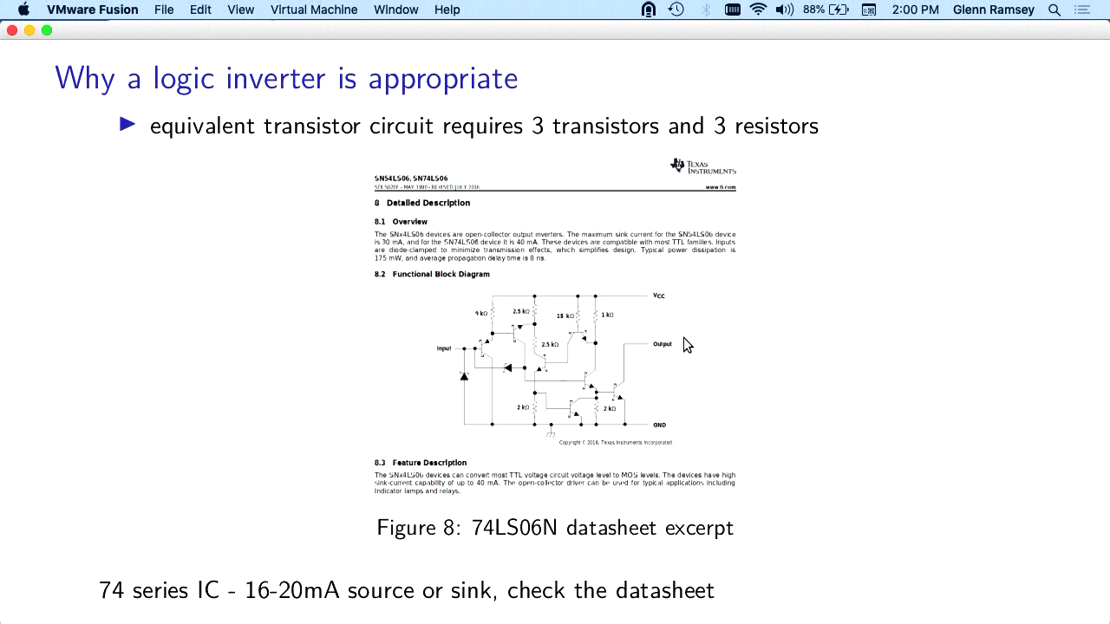
mouse_move(618, 390)
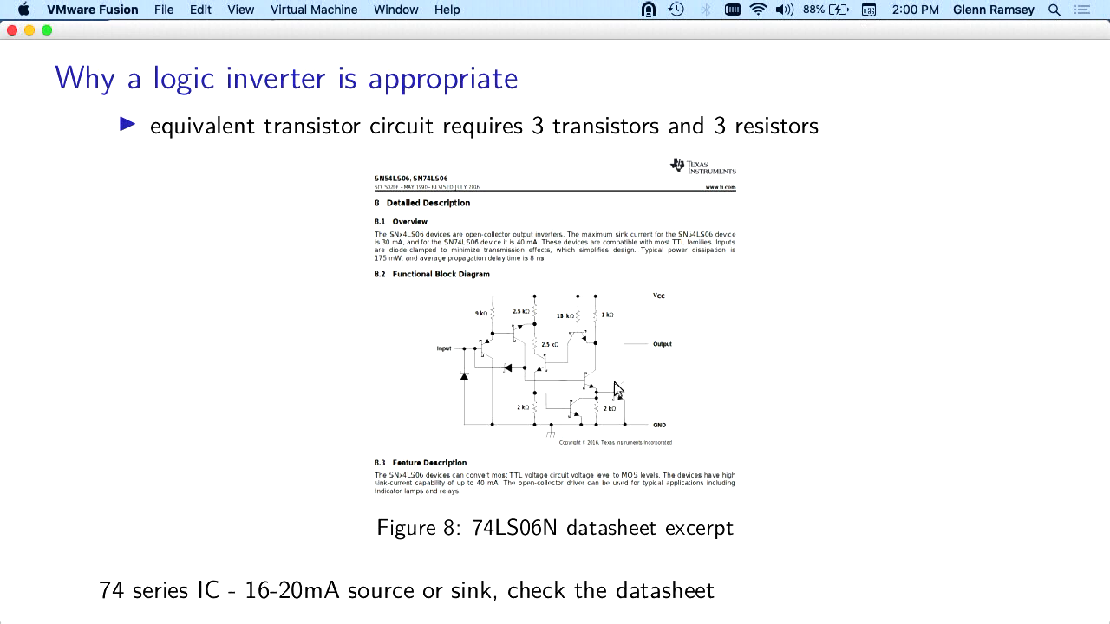
mouse_move(706, 314)
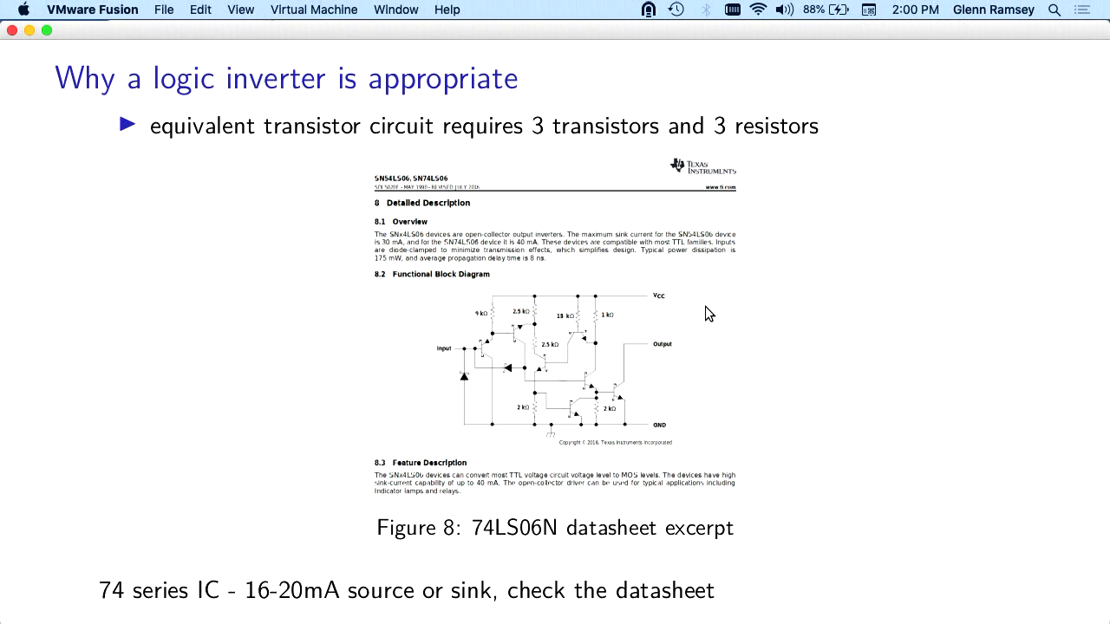
mouse_move(471, 367)
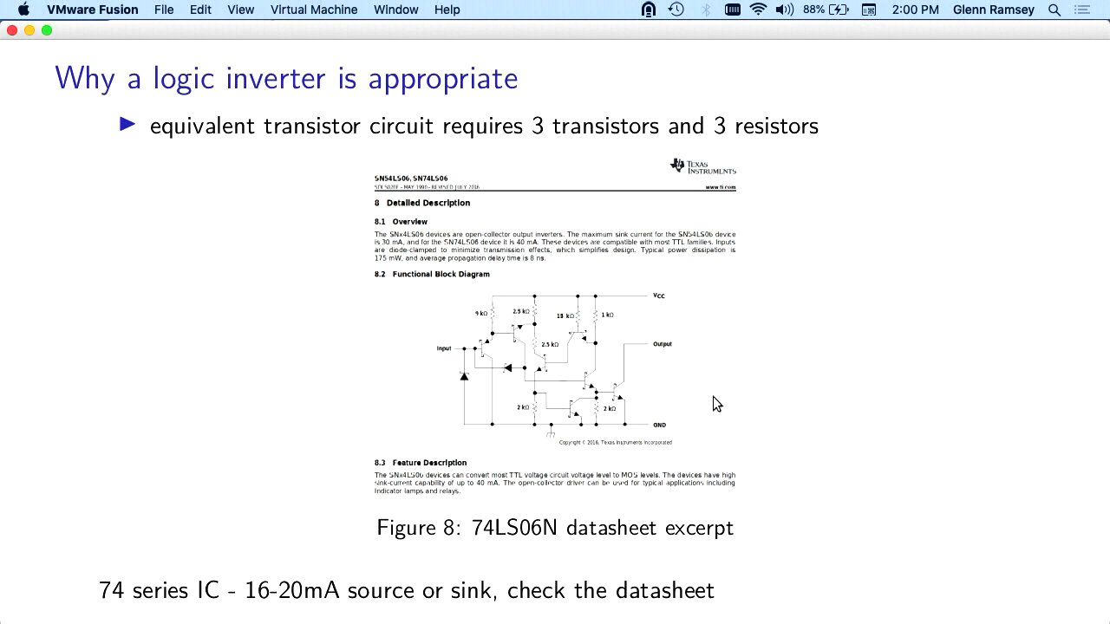
mouse_move(431, 348)
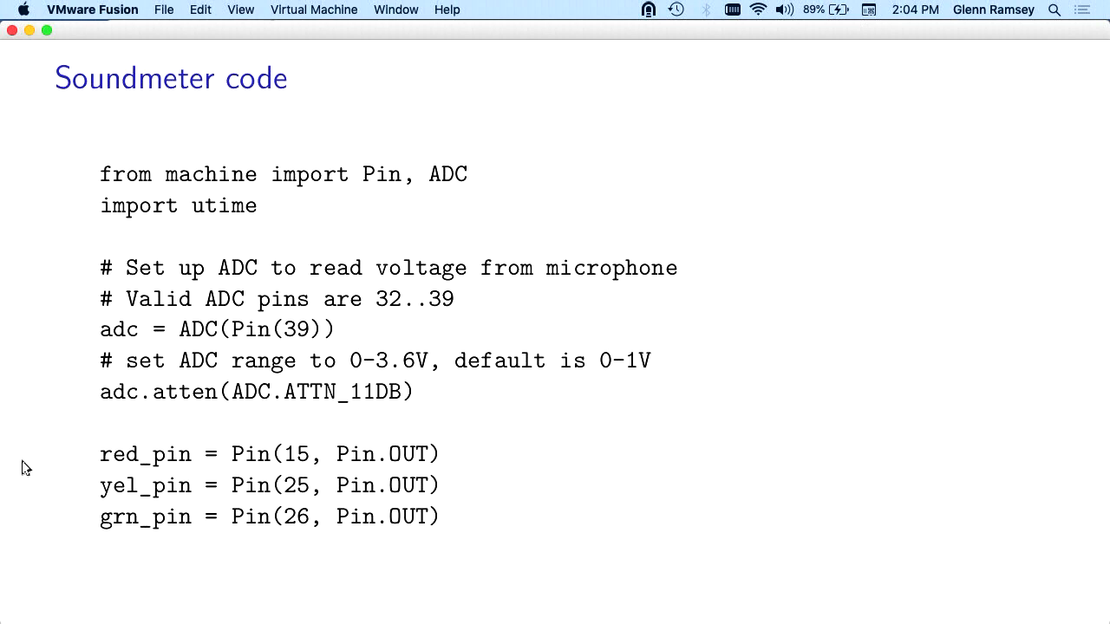
mouse_move(457, 388)
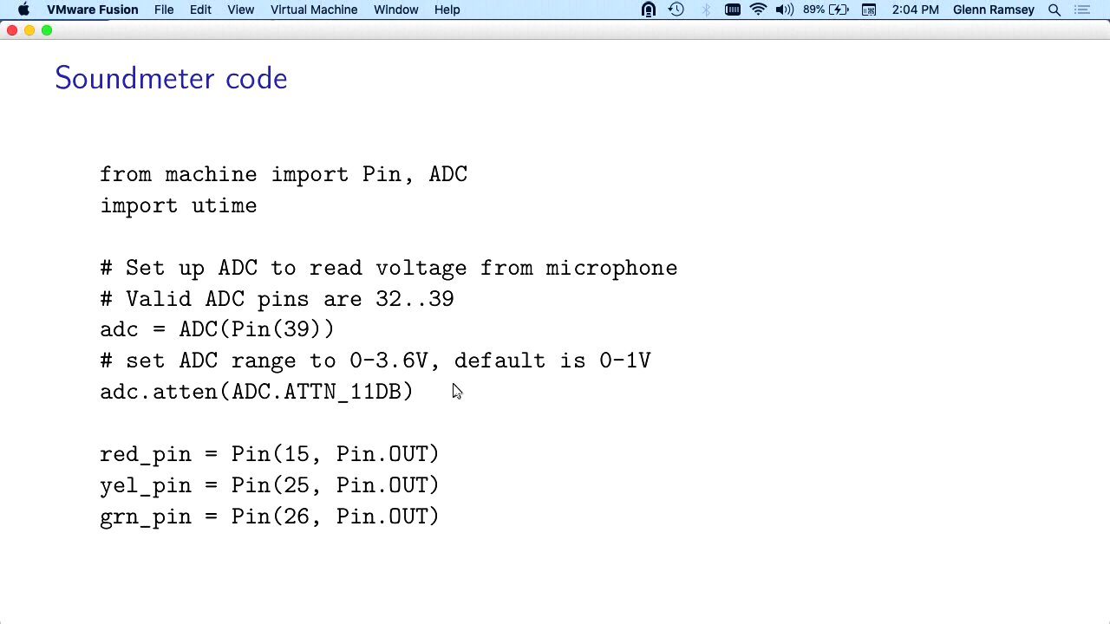
mouse_move(494, 381)
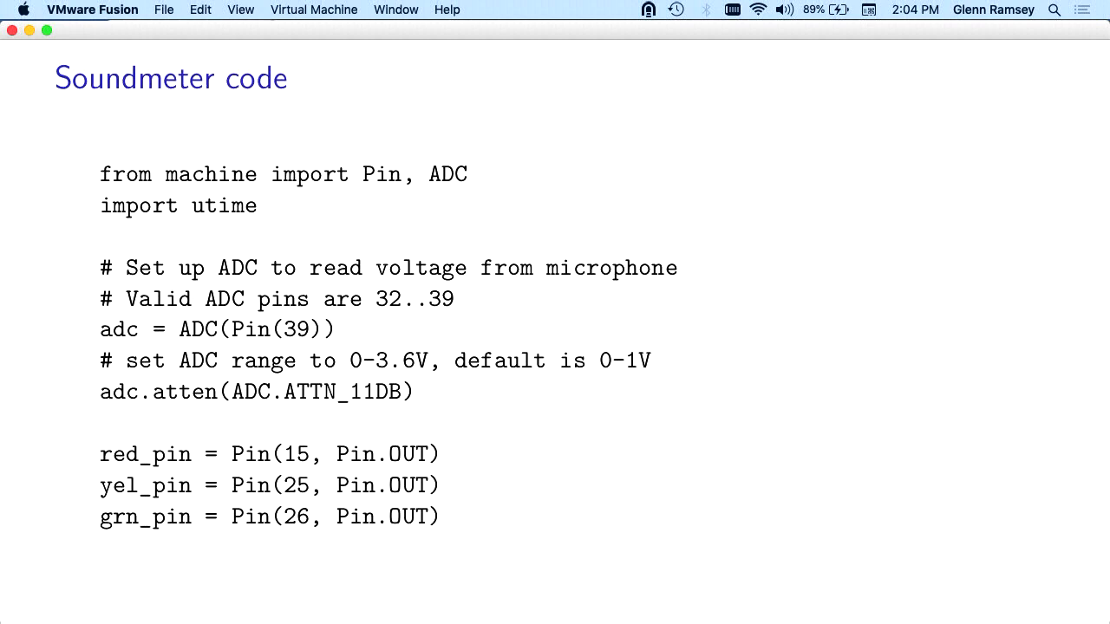
mouse_move(351, 444)
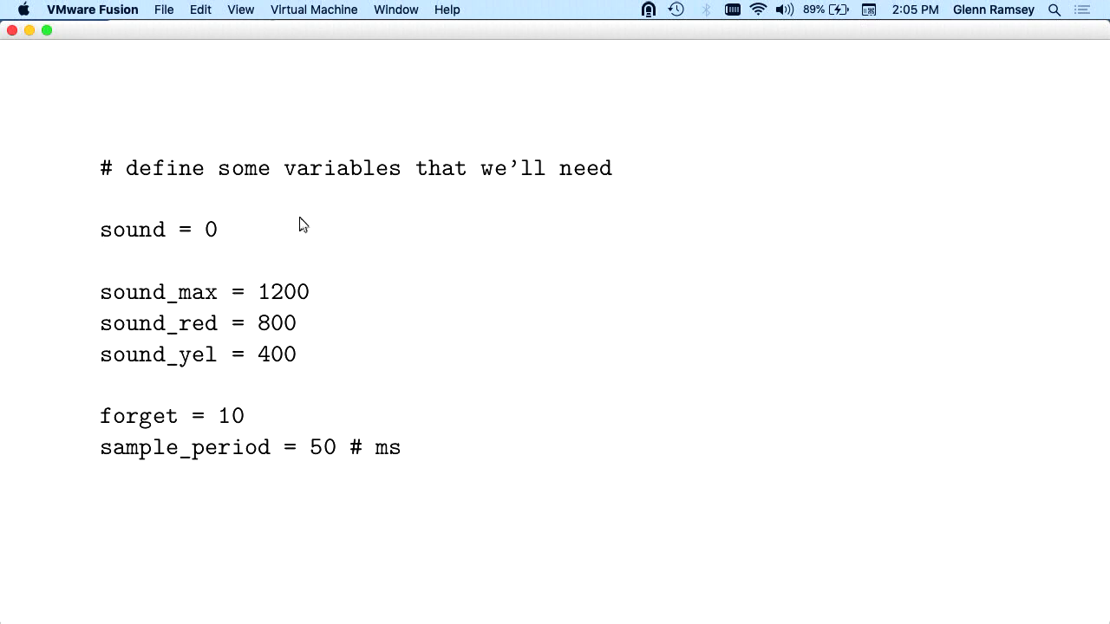
mouse_move(349, 233)
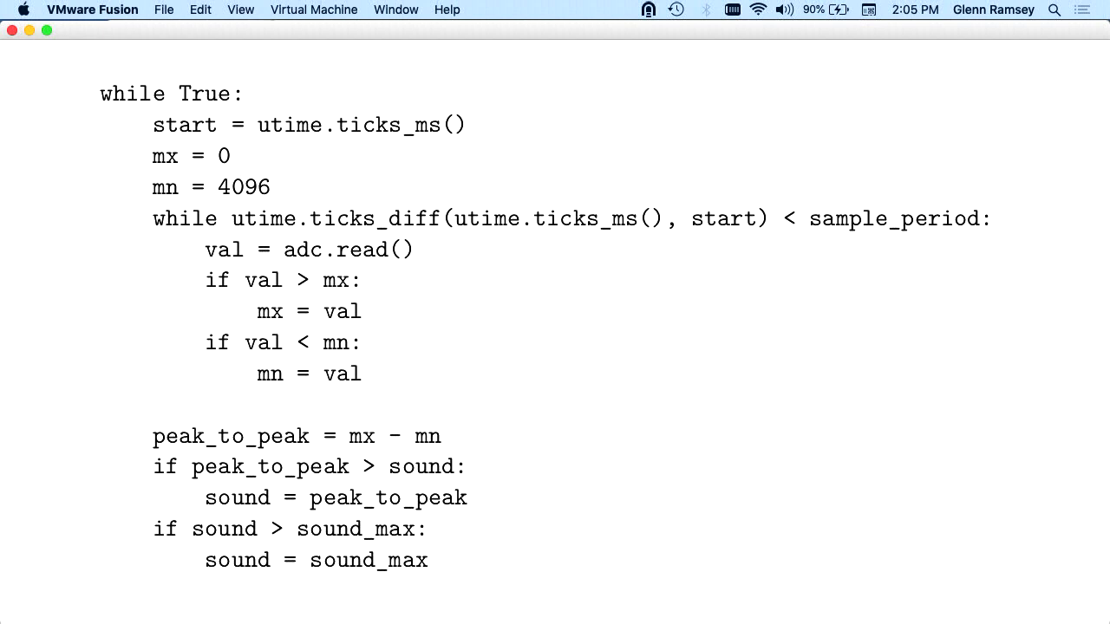
mouse_move(228, 264)
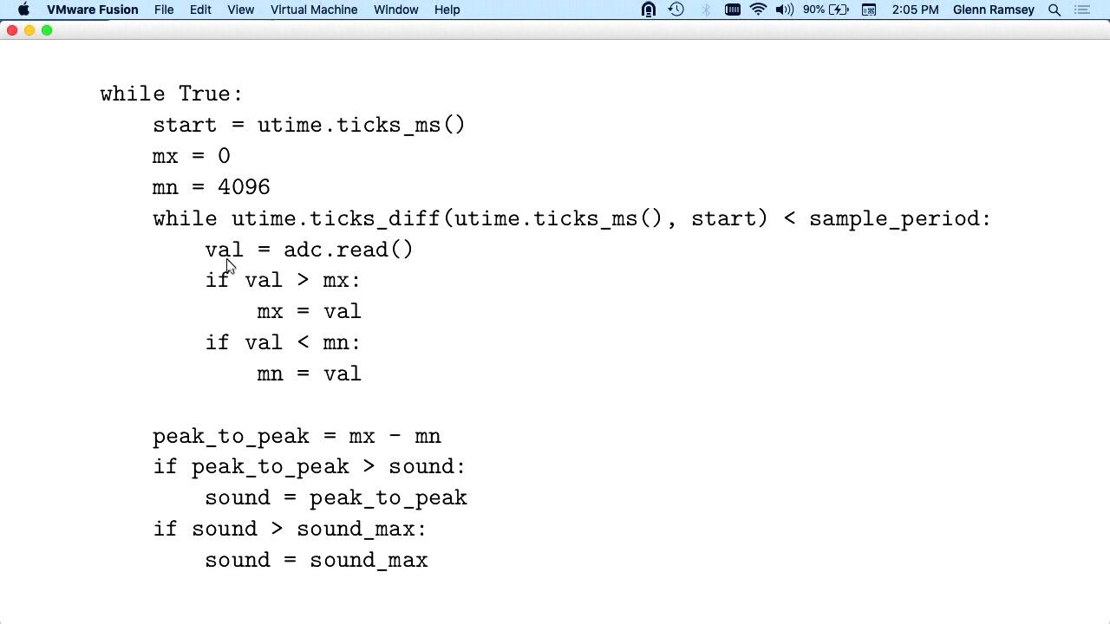
mouse_move(308, 254)
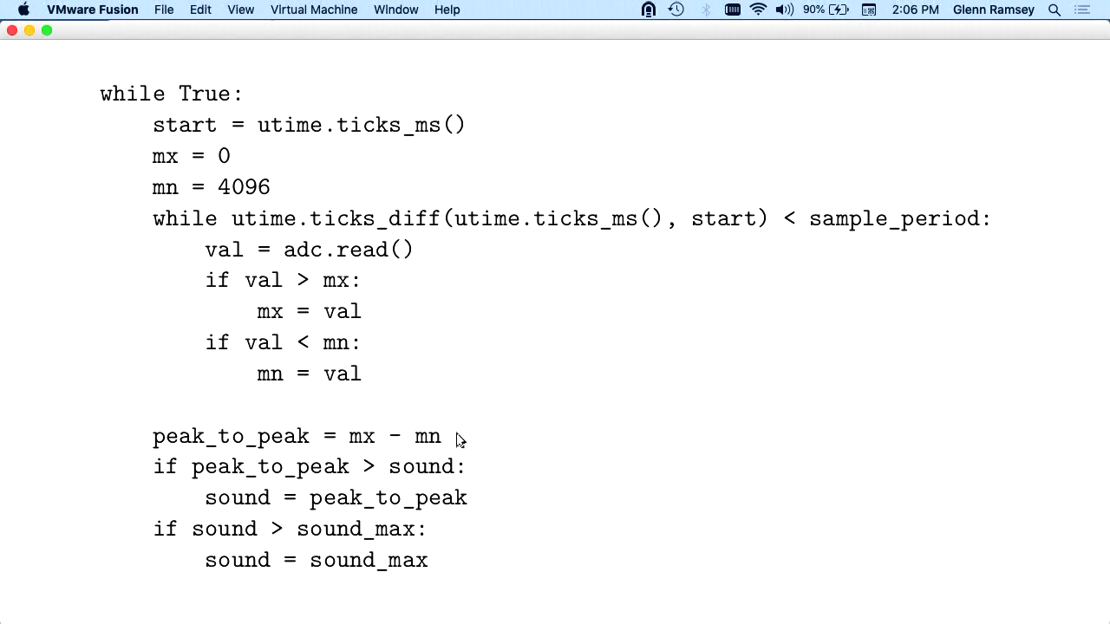
mouse_move(701, 425)
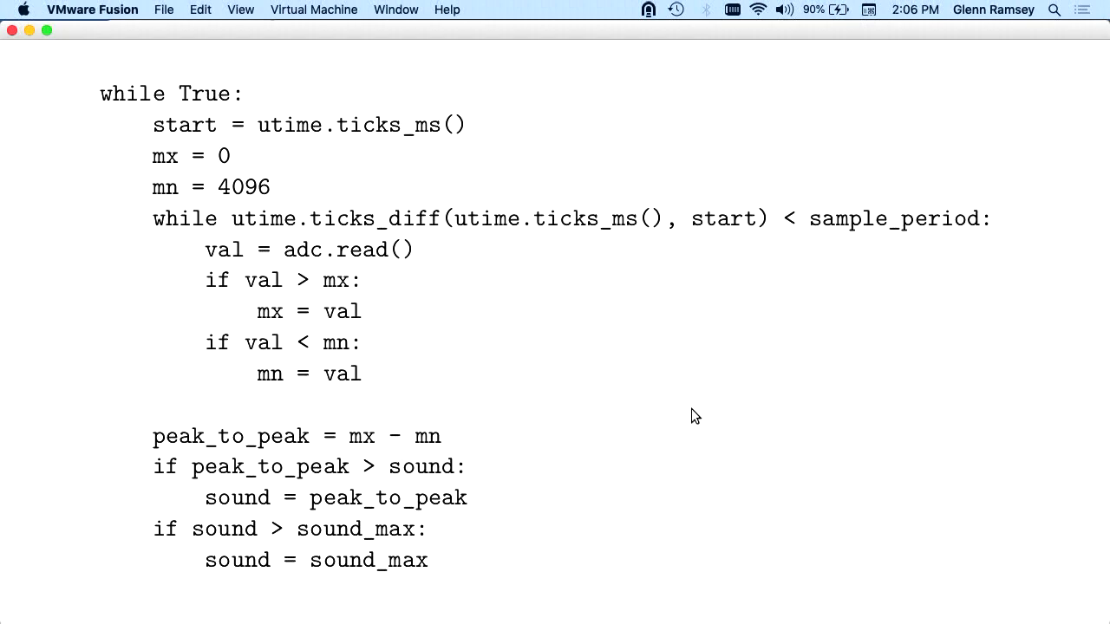
mouse_move(410, 457)
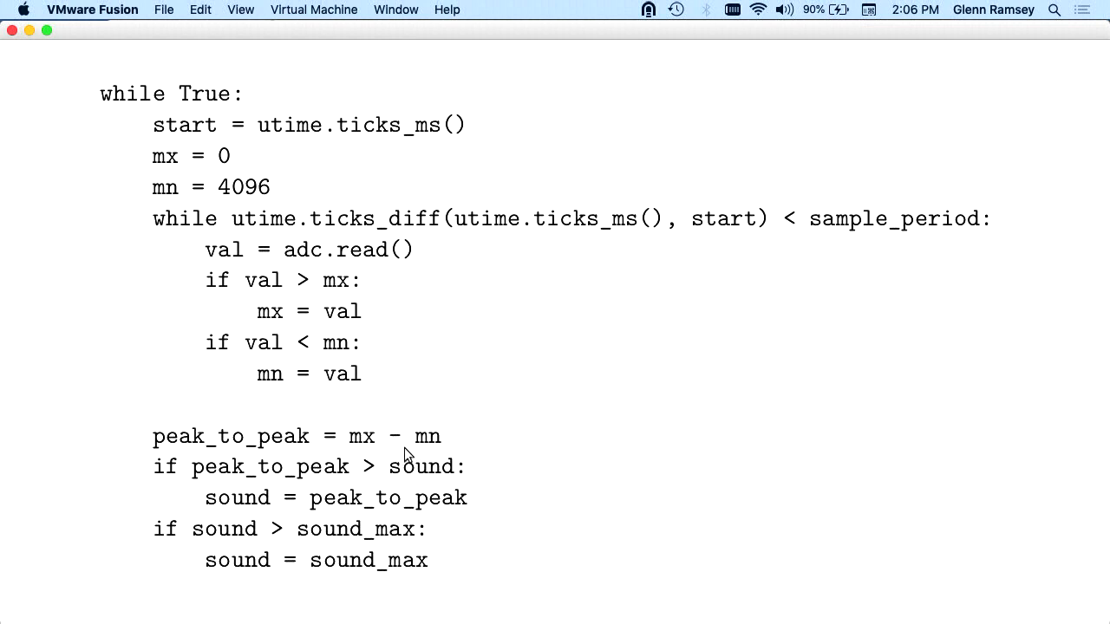
mouse_move(465, 337)
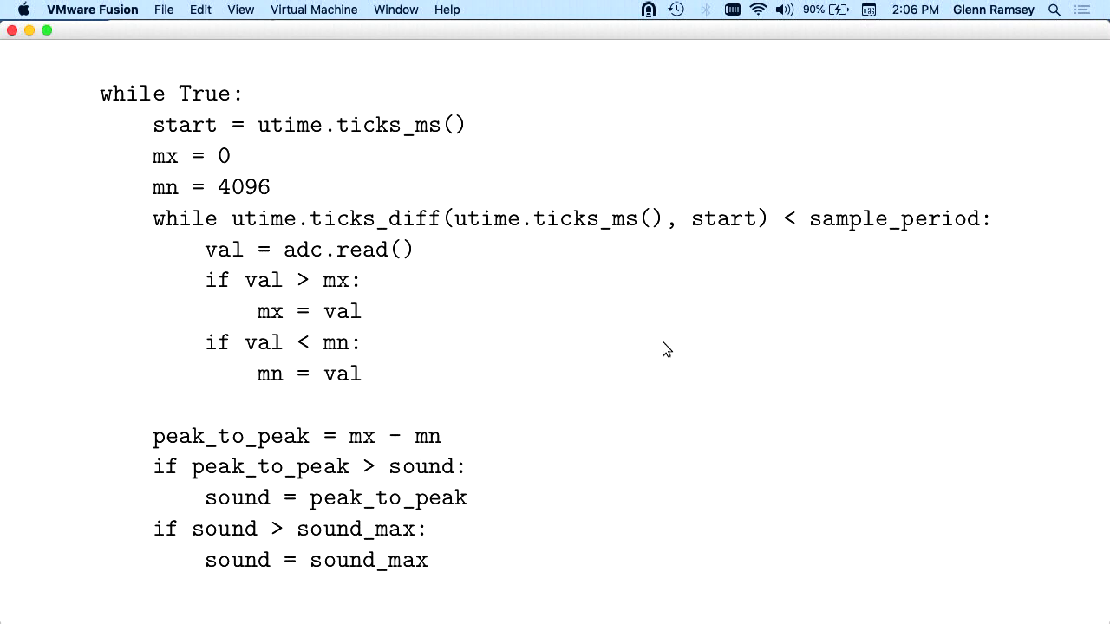
mouse_move(103, 539)
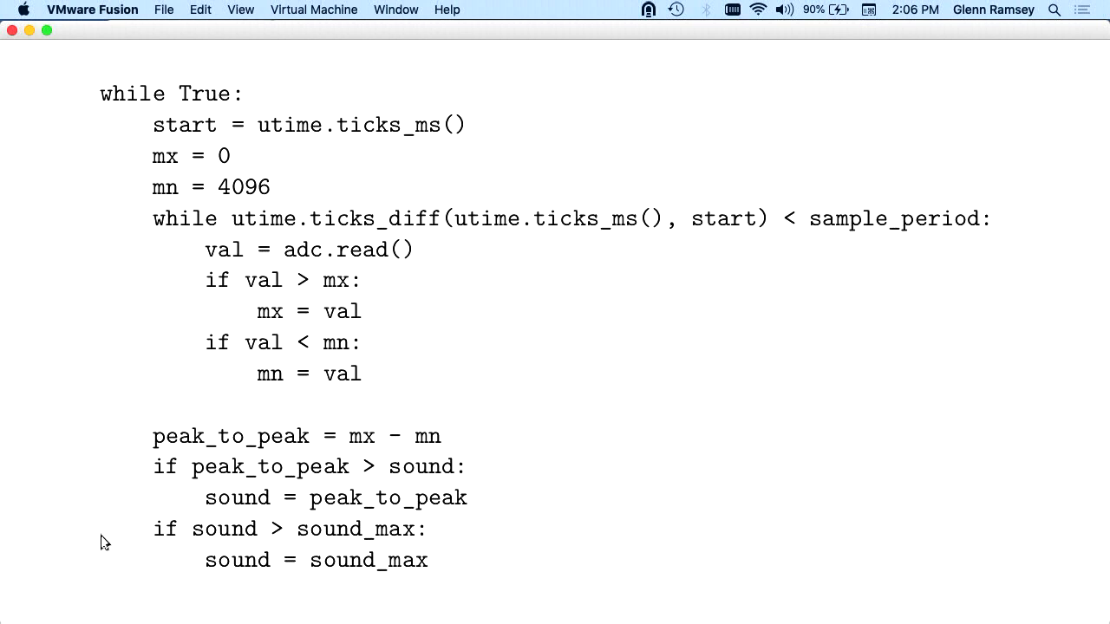
Step: Scroll to the next slide showing the LED threshold and forget-based sound decay code
scroll(down, 3)
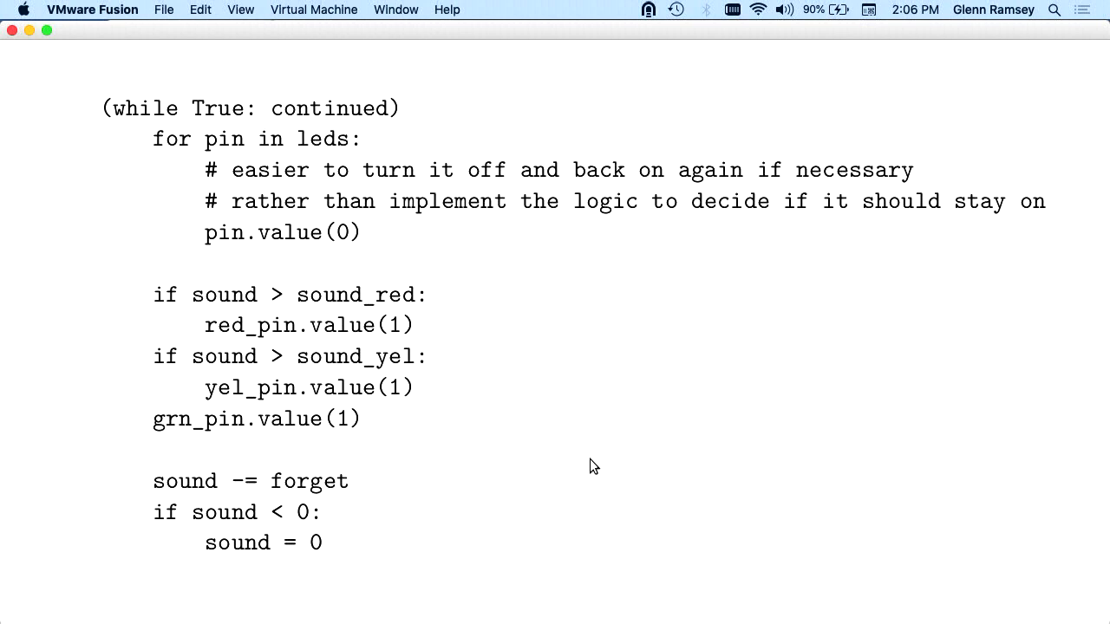